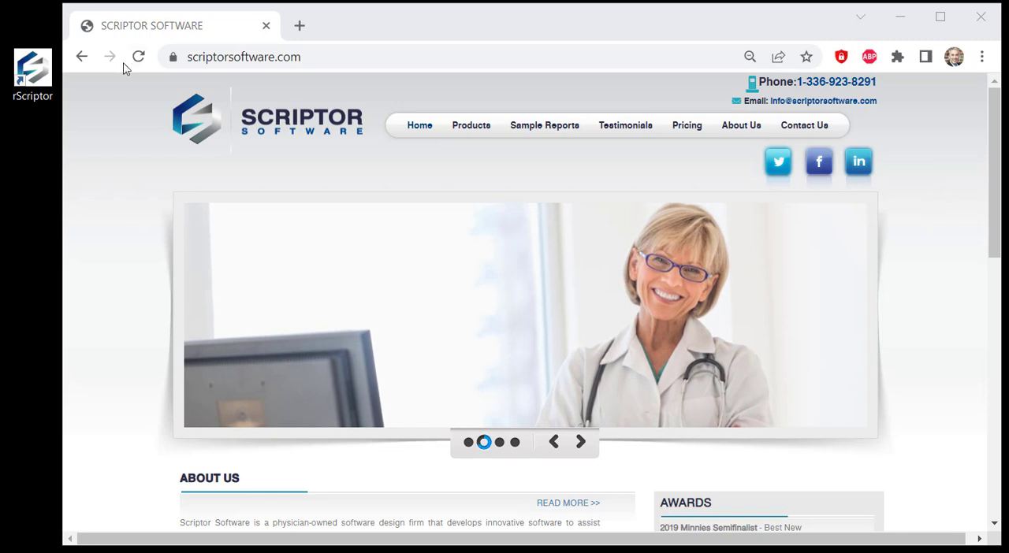
Step: Launch rScriptor from its desktop shortcut so the login window appears
double_click(32, 66)
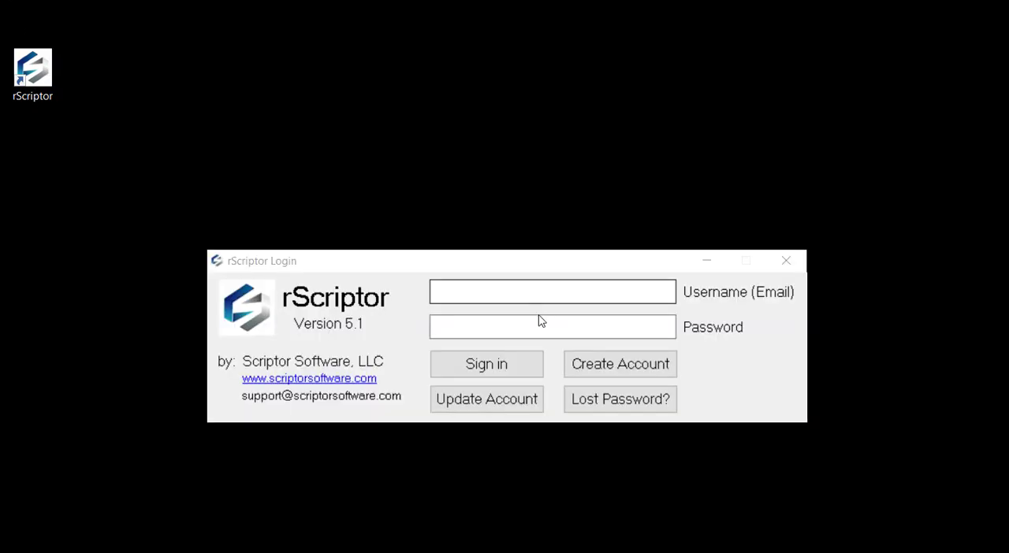
left_click(552, 292)
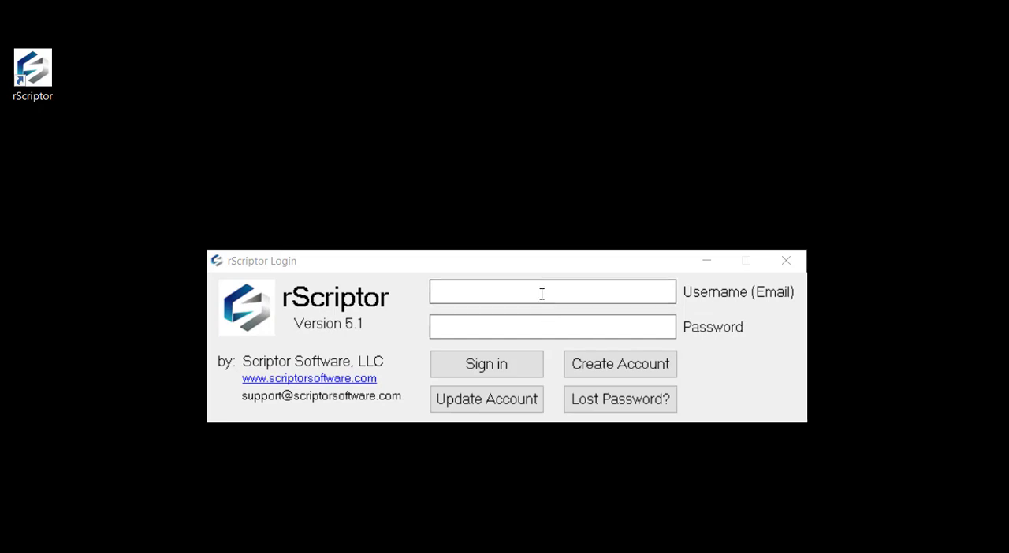
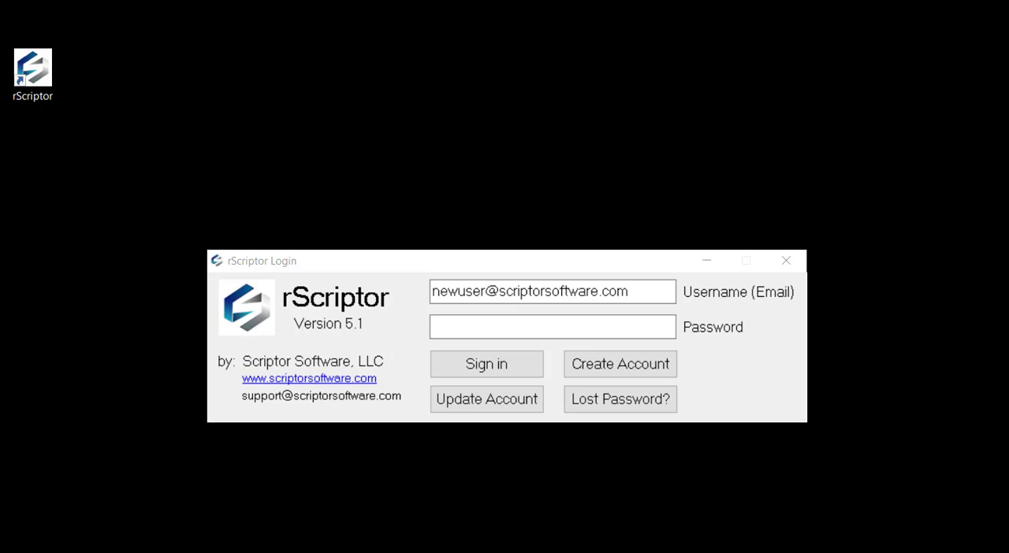
type("password")
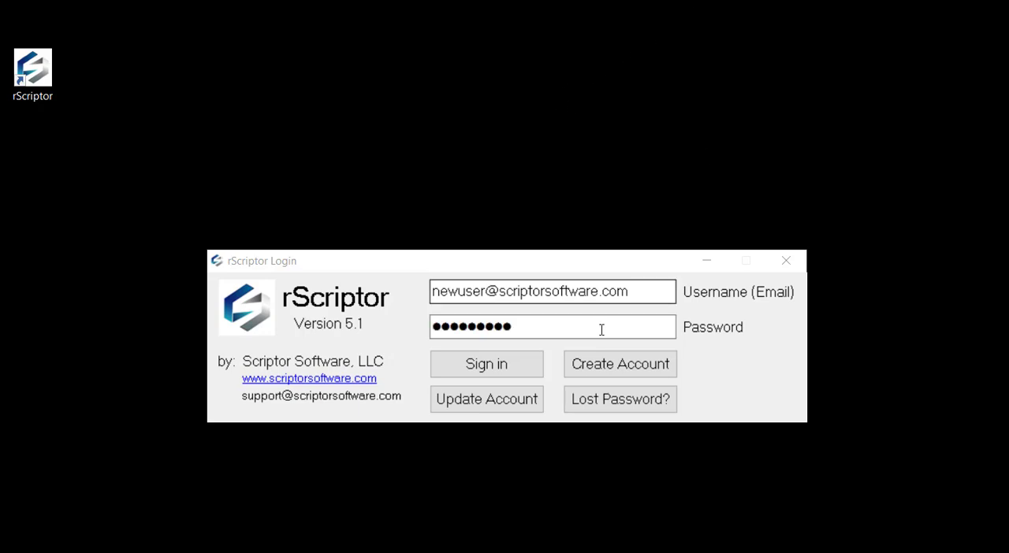
left_click(619, 364)
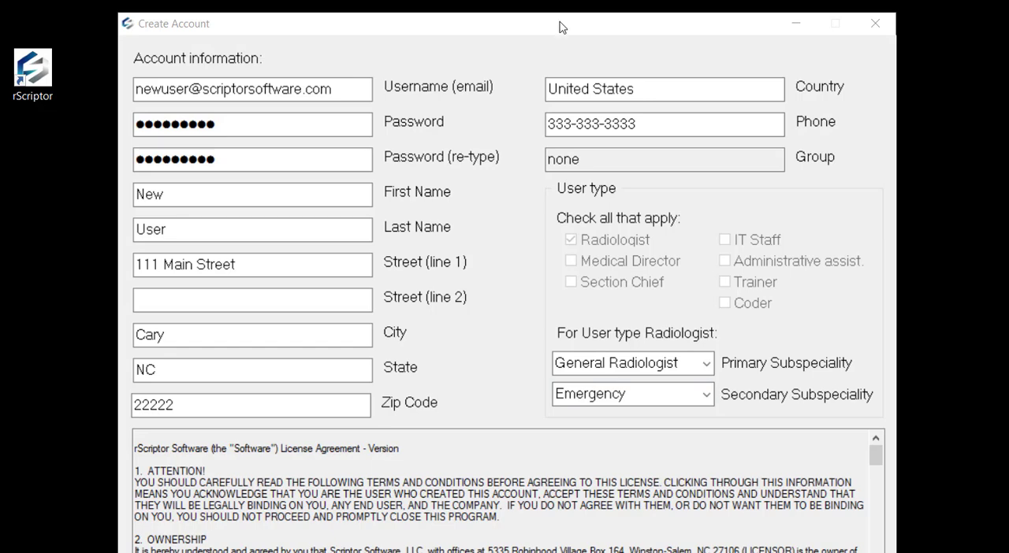
Step: Accept the license agreement and submit the new account registration
scroll("down", 3)
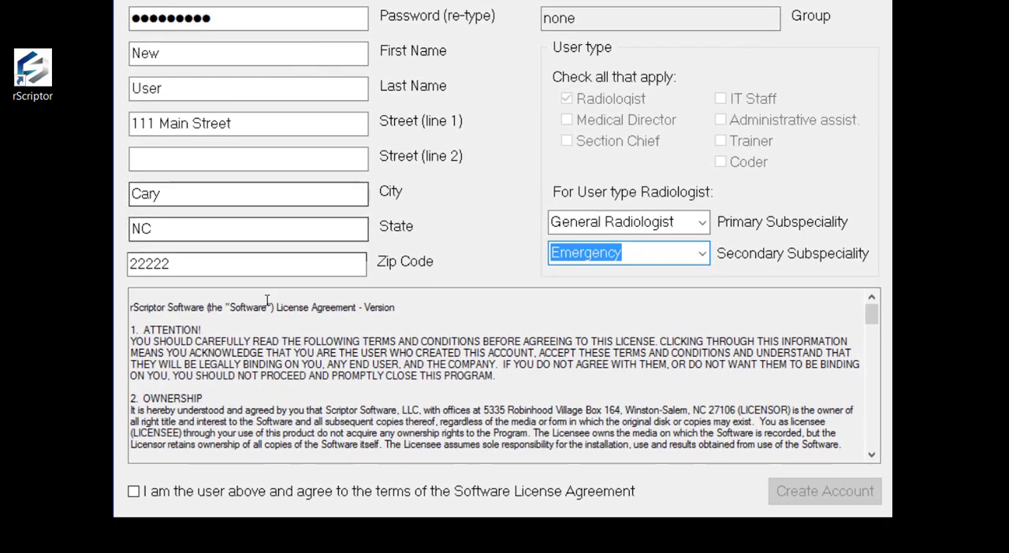
scroll("down", 3)
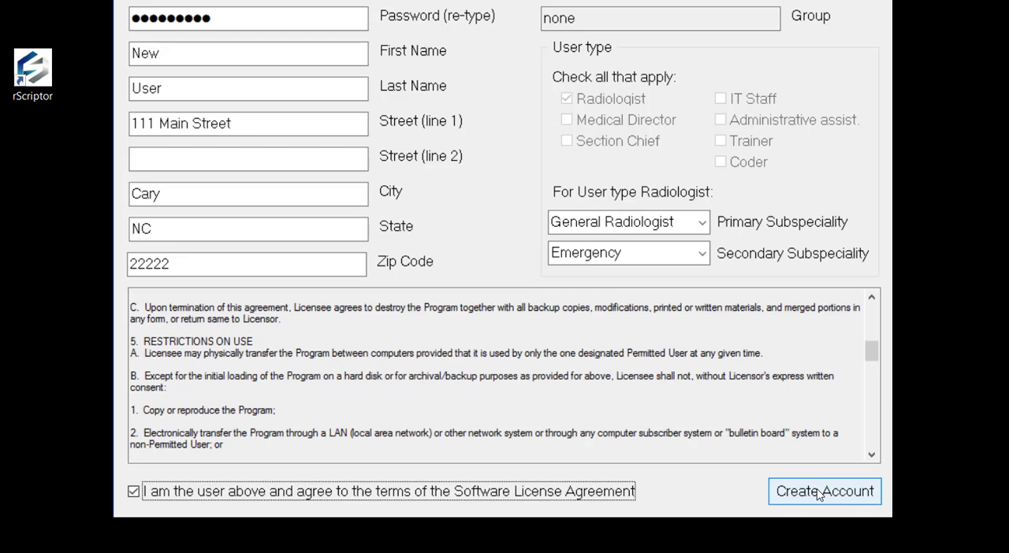
left_click(823, 492)
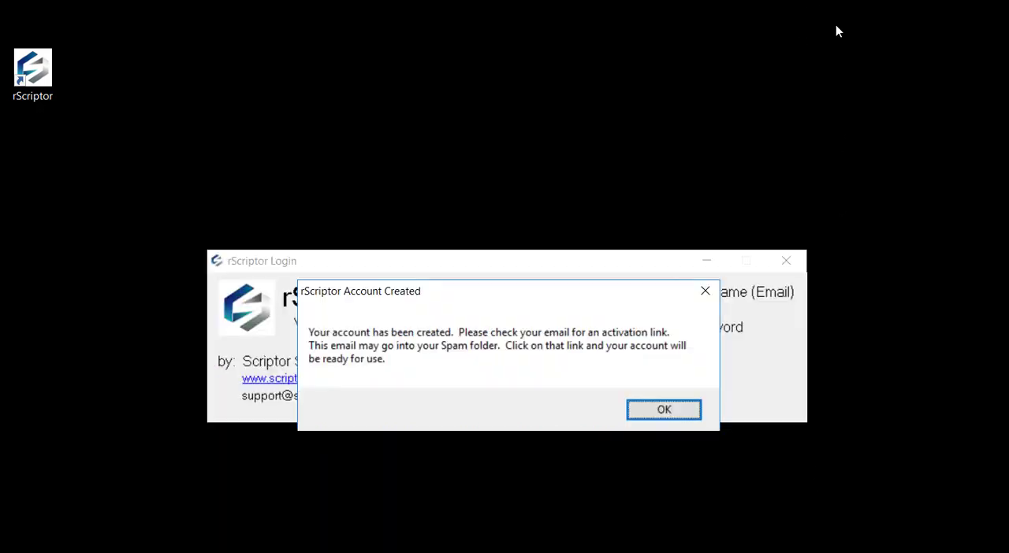
mouse_move(523, 385)
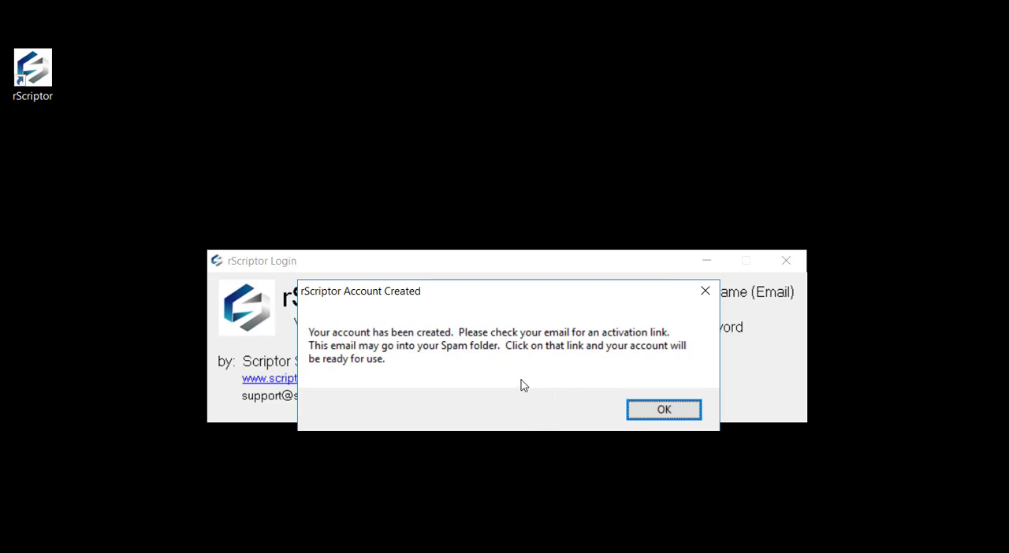
mouse_move(528, 386)
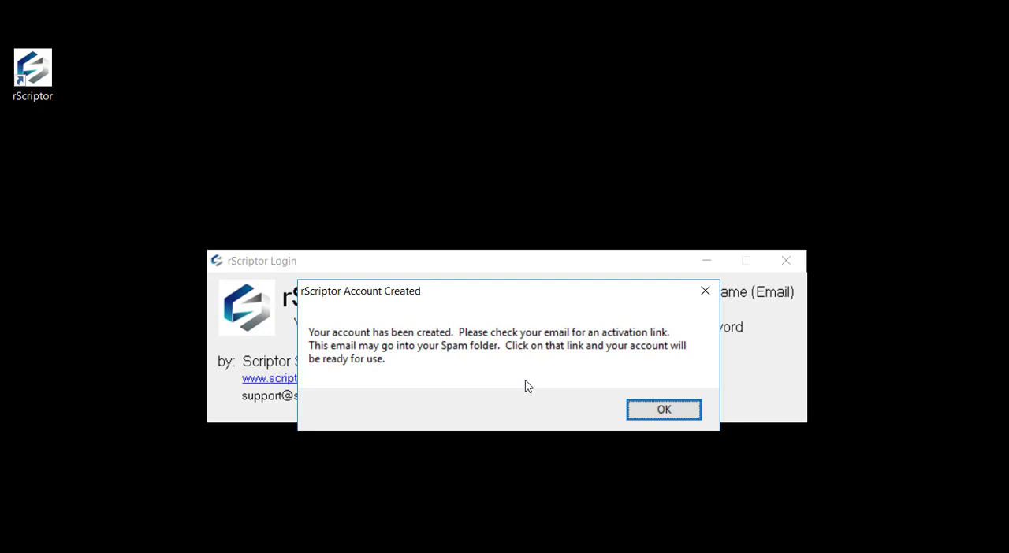
Step: Dismiss the account-created notice to return to the filled login window
left_click(662, 410)
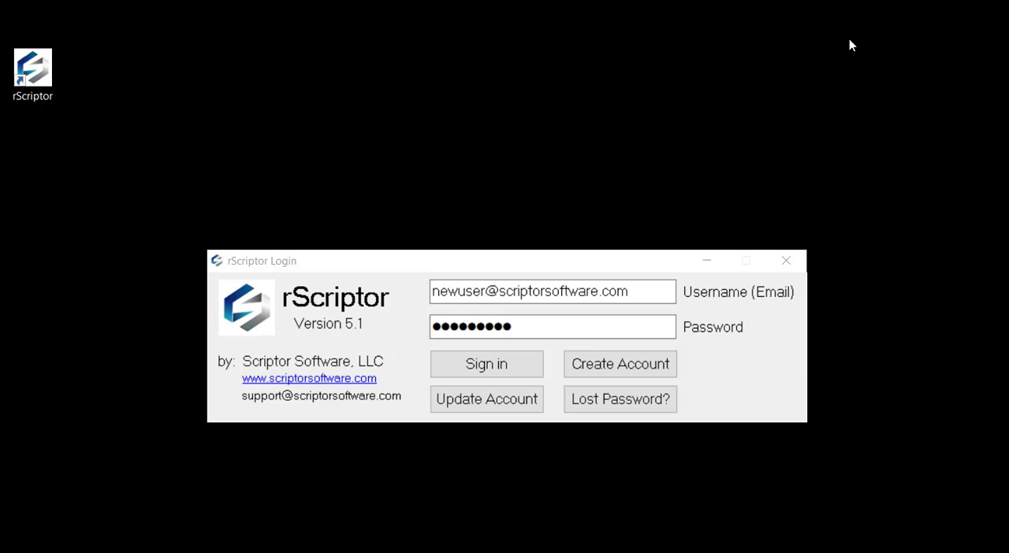
Step: Sign in to rScriptor and move its toolbar to the top-right of PowerScribe
left_click(486, 362)
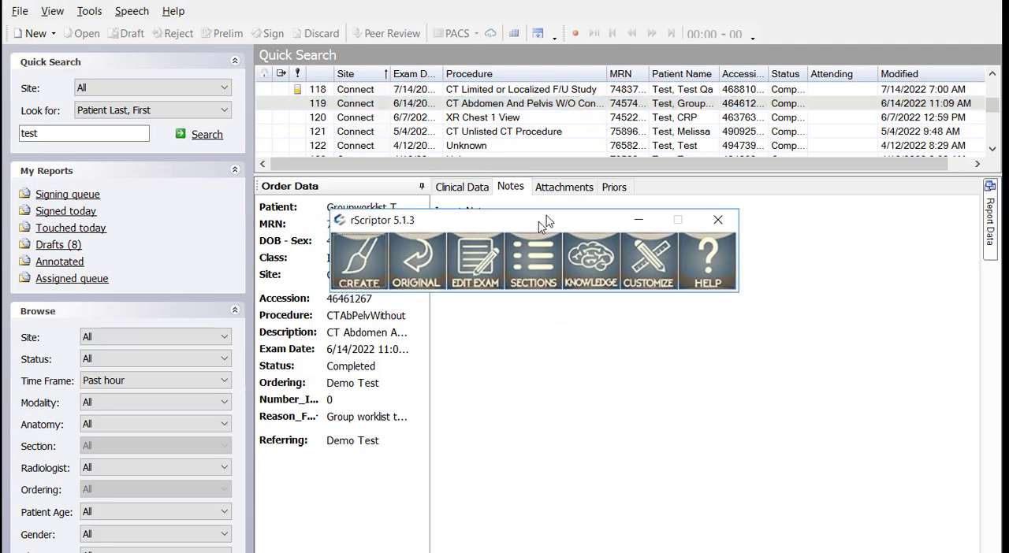
left_click_drag(536, 220, 772, 14)
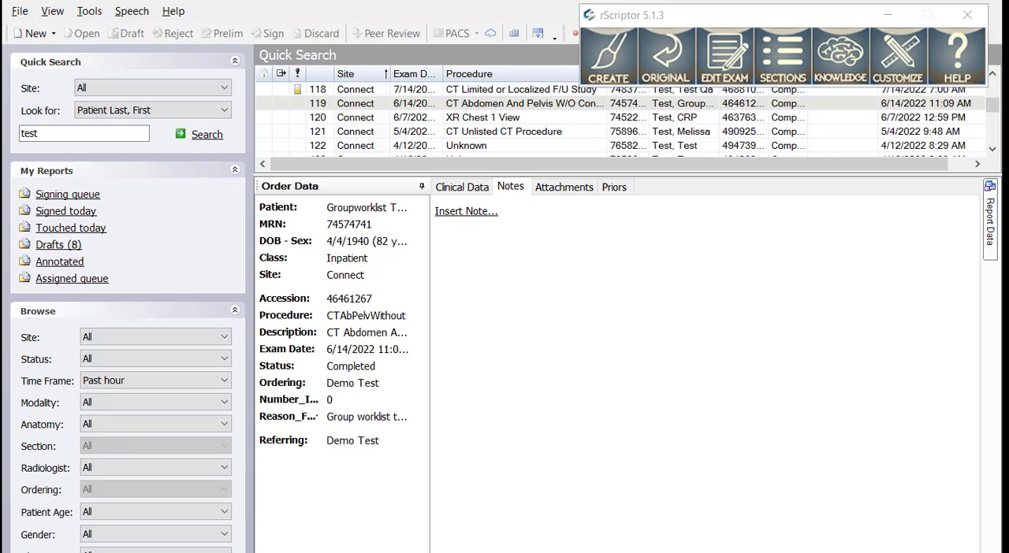
Step: Create the CT abdomen exam report filled with the rScriptor unformatted template
left_click(520, 104)
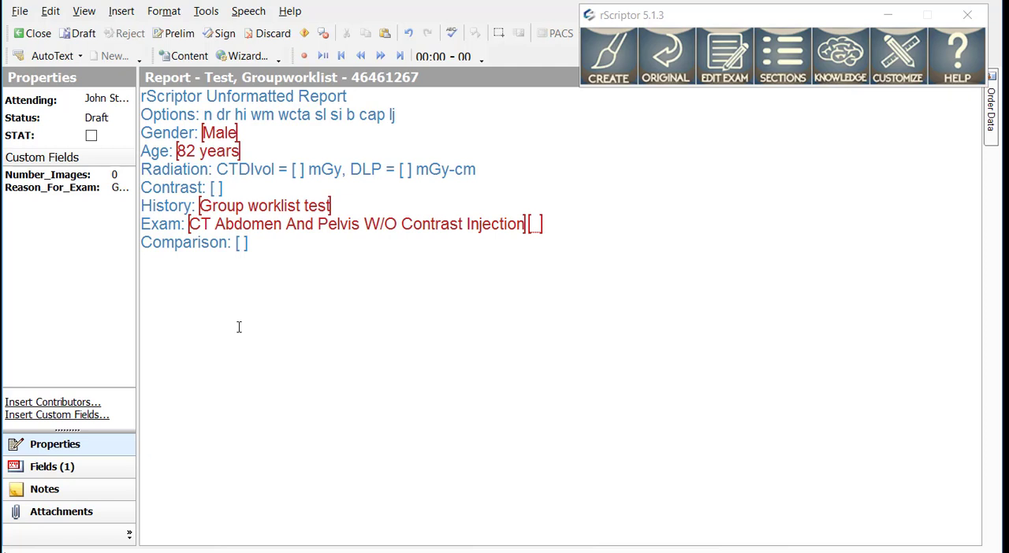
left_click(140, 278)
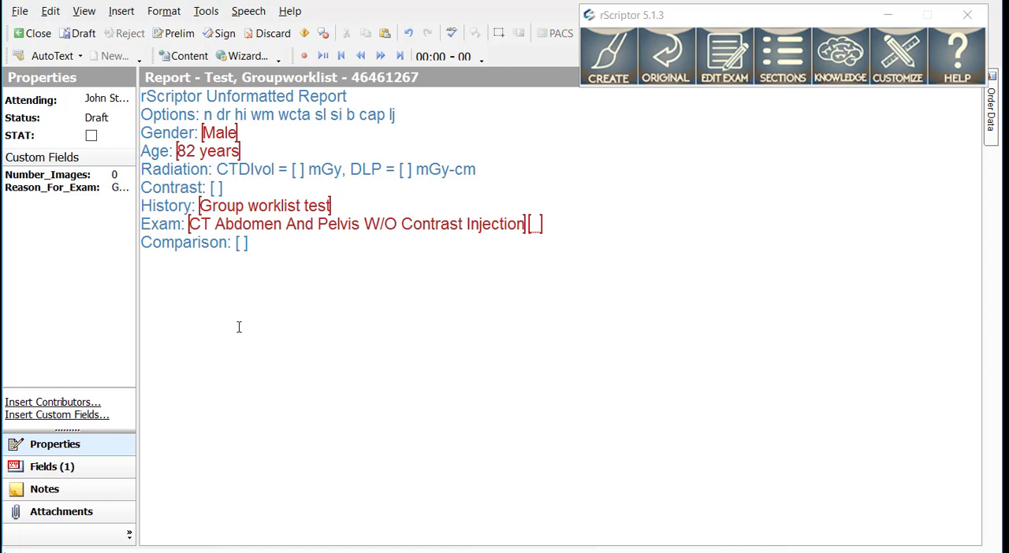
left_click(142, 277)
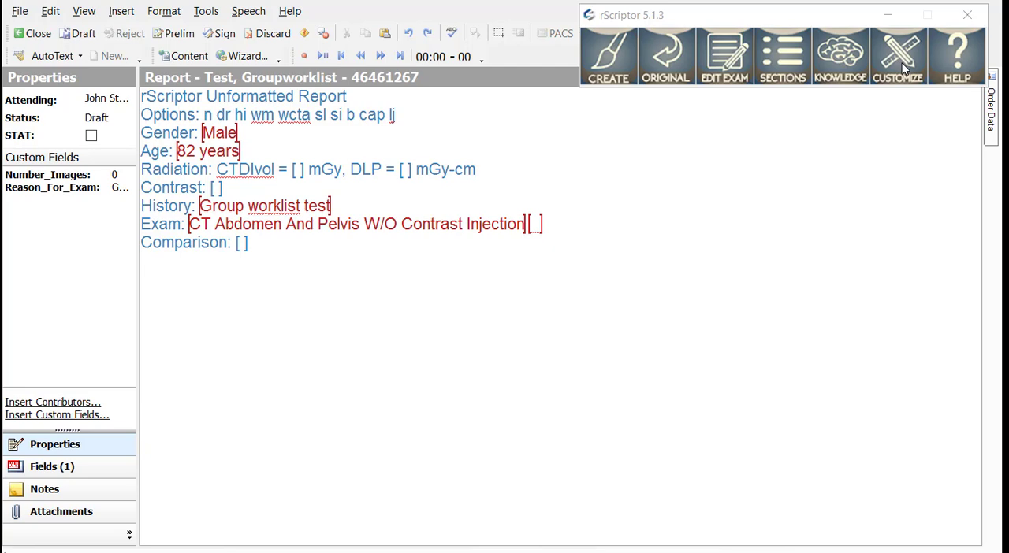
Step: Set Dictated text to Italic, Check text to Underline and Warning text to Bold, then finish customizing
left_click(897, 55)
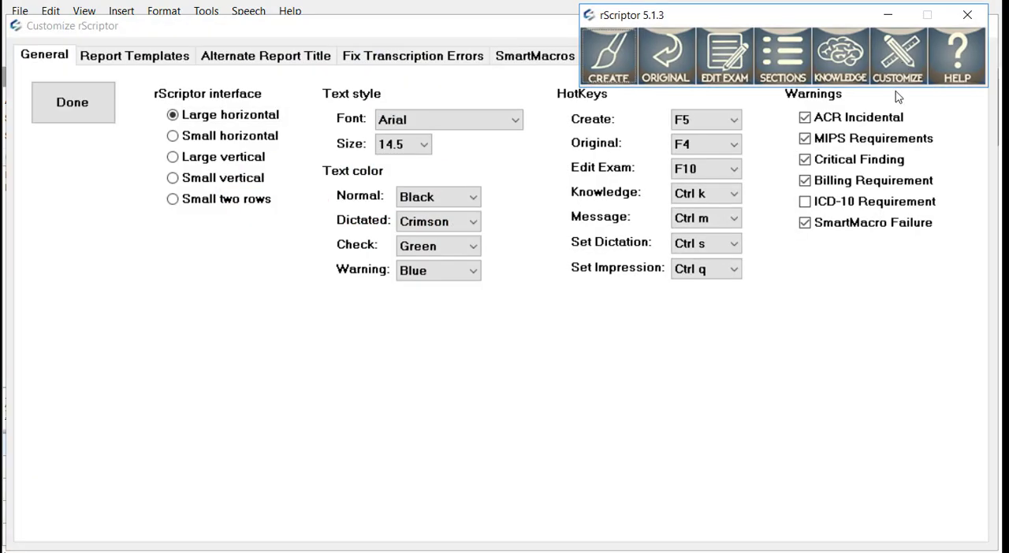
mouse_move(827, 167)
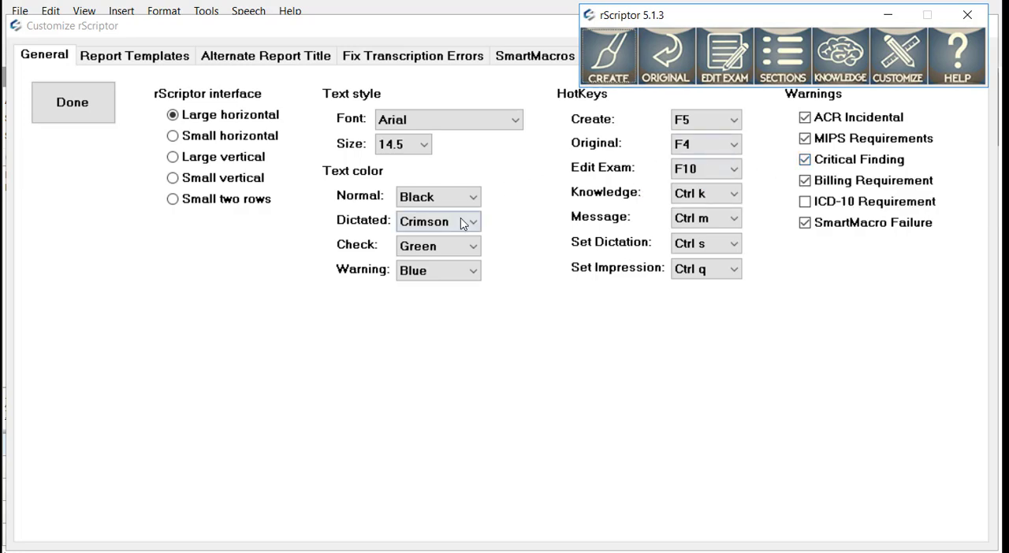
left_click(471, 221)
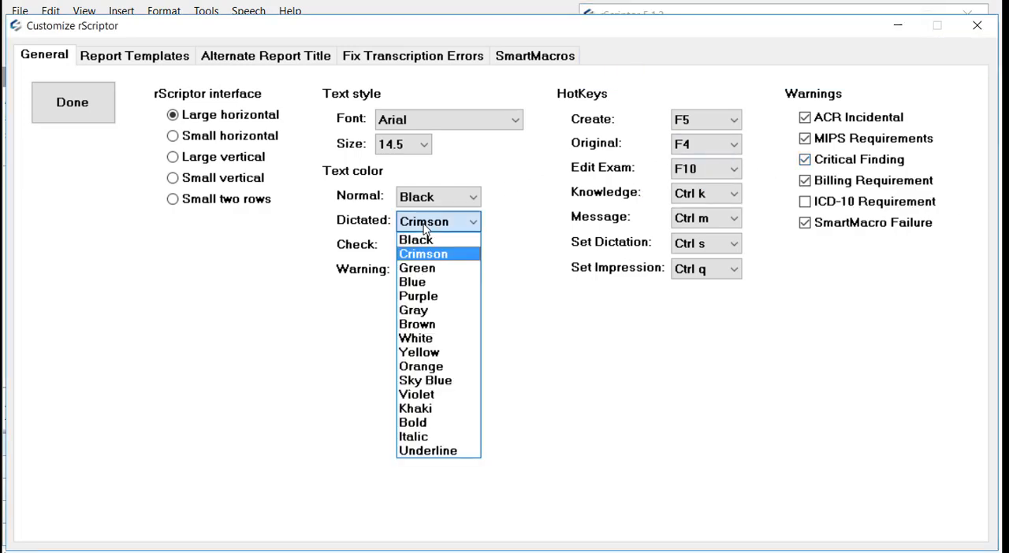
mouse_move(413, 422)
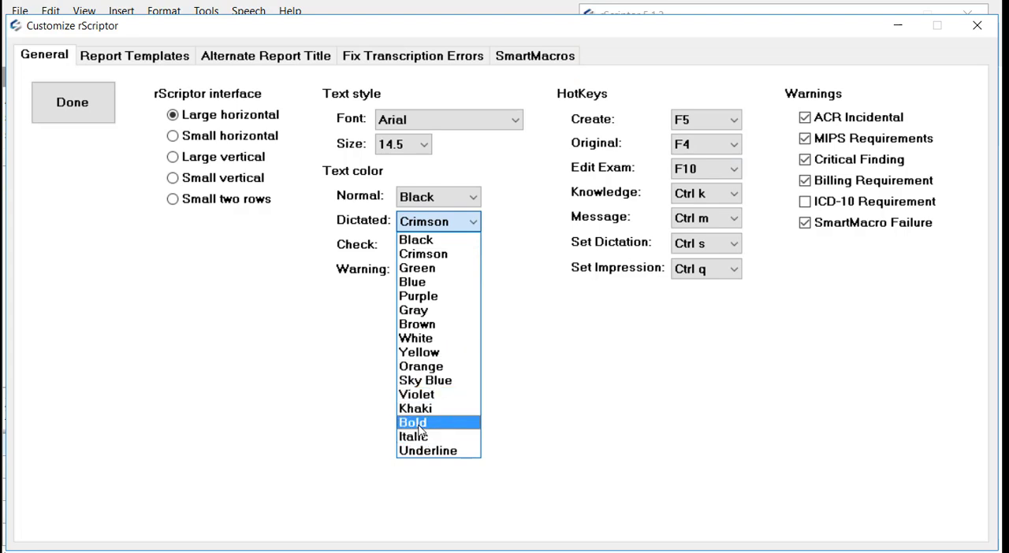
left_click(413, 422)
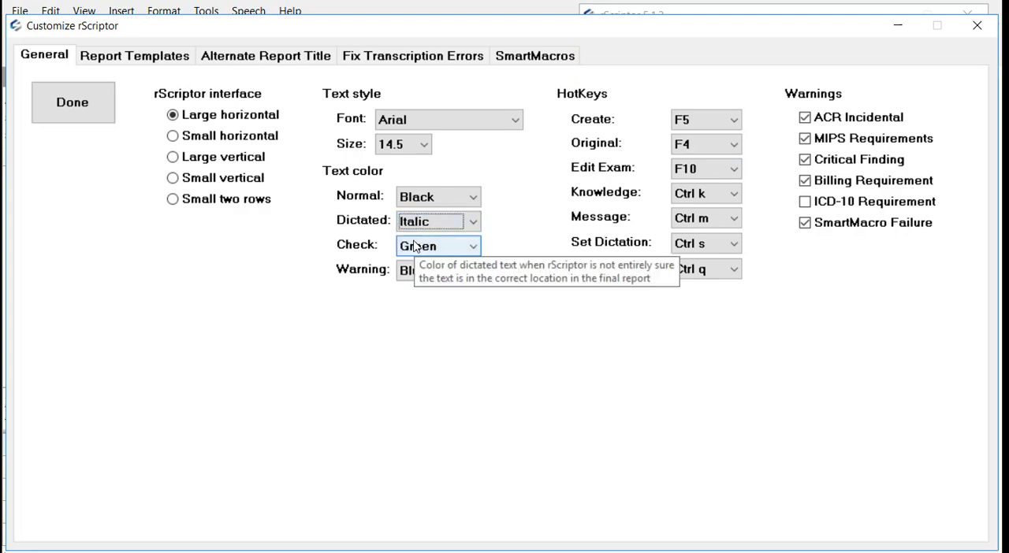
left_click(472, 246)
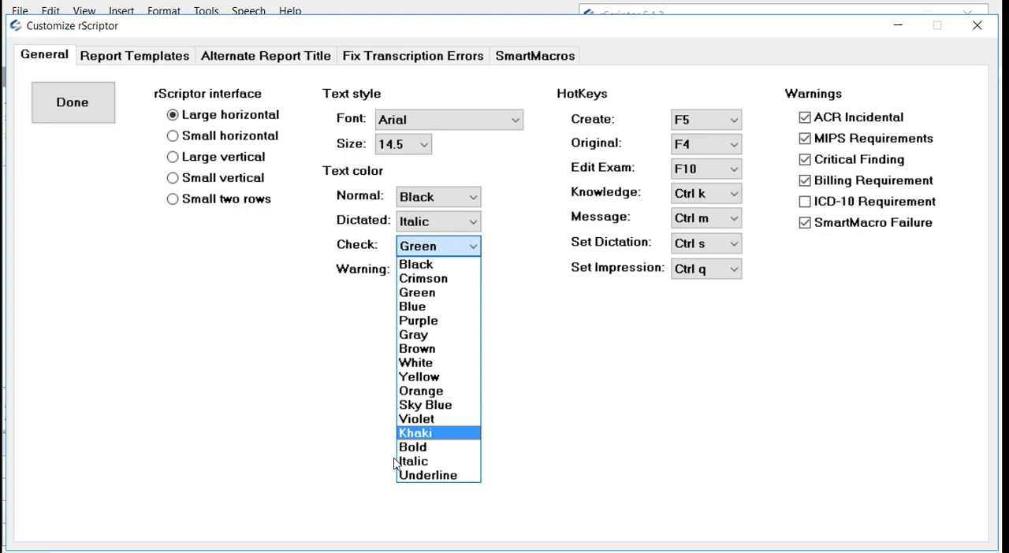
left_click(427, 476)
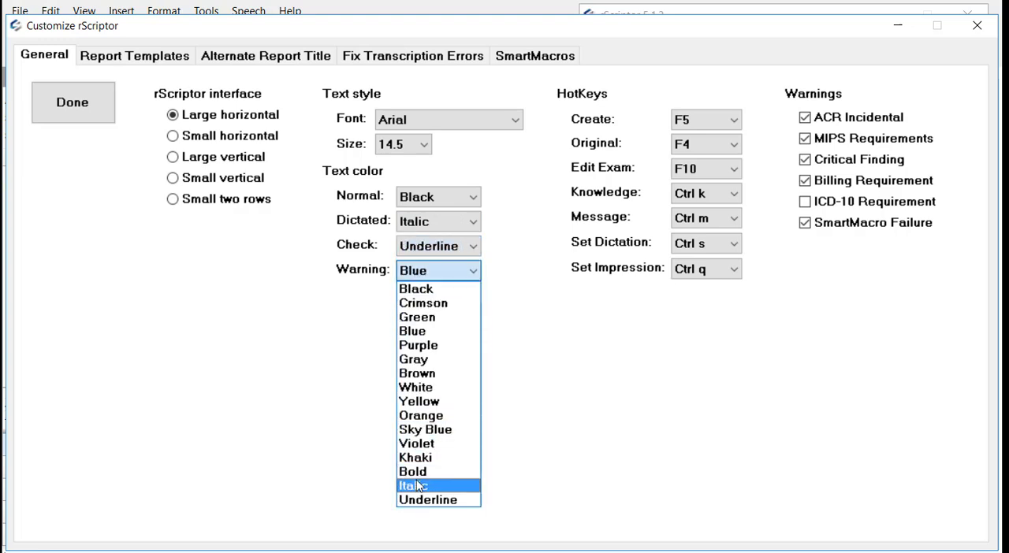
left_click(412, 471)
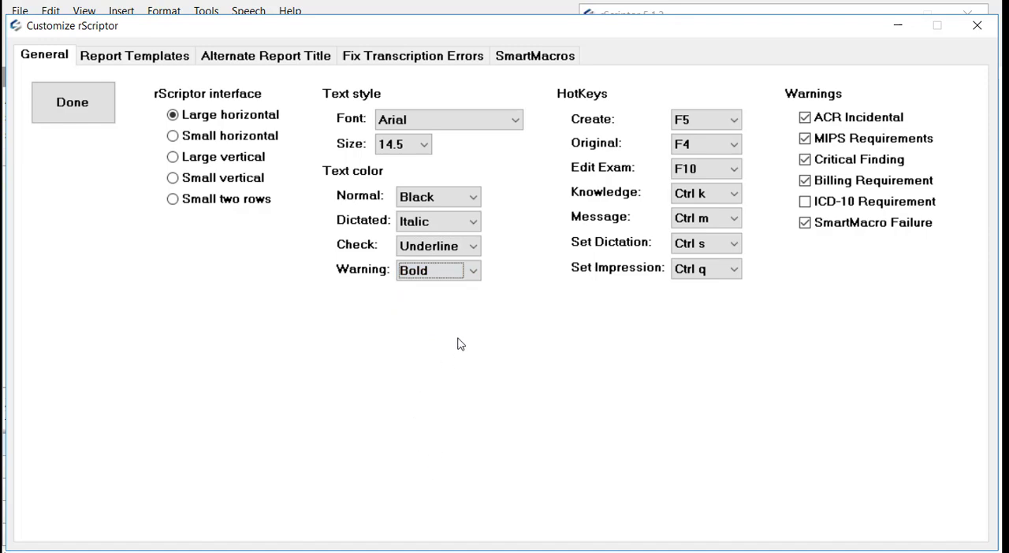
left_click(72, 103)
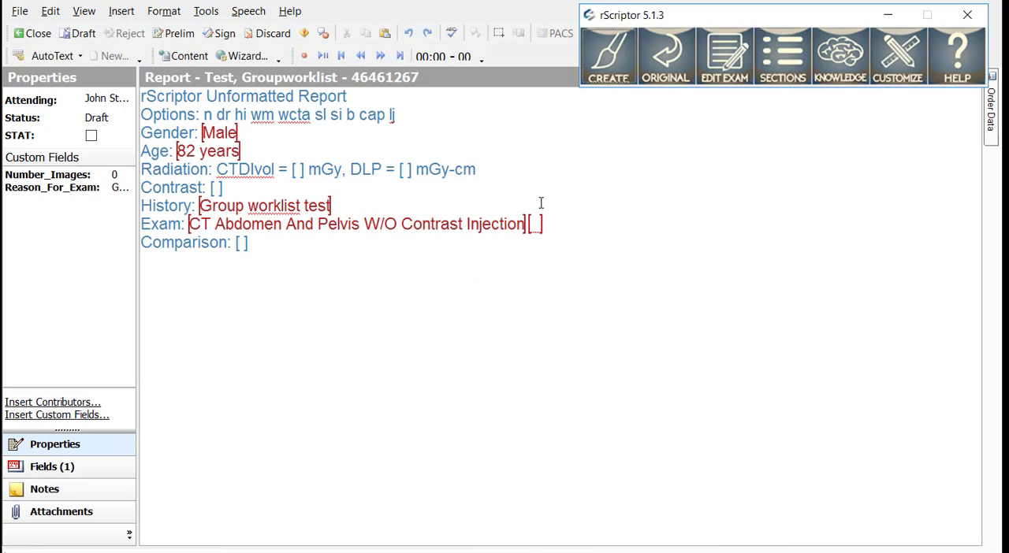
mouse_move(838, 284)
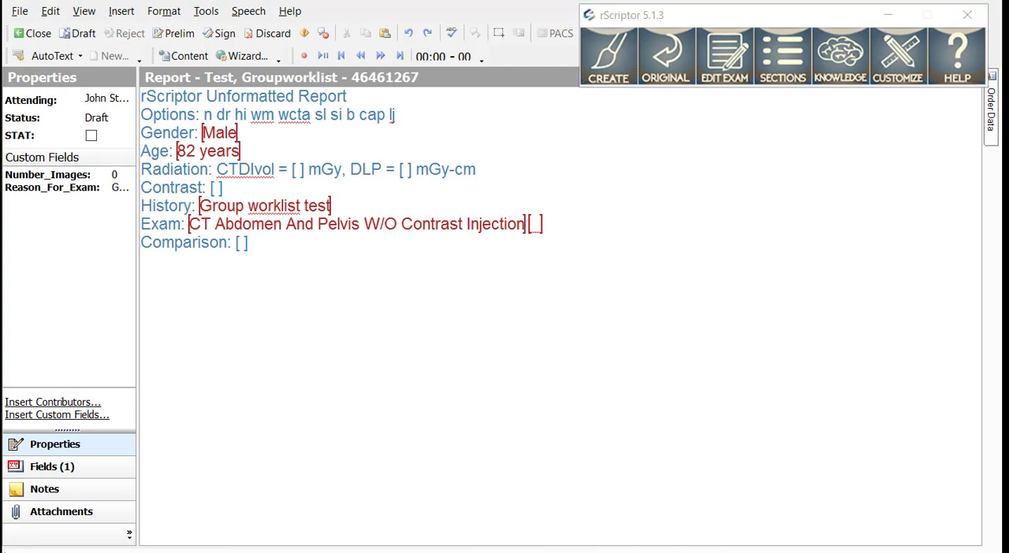
mouse_move(252, 284)
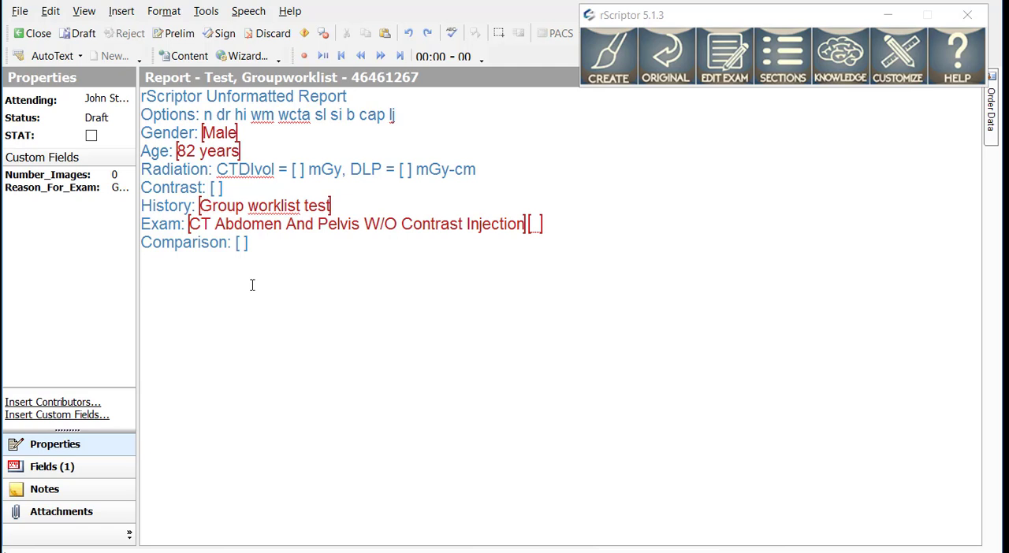
Step: Add a 'Findings:' section below the comparison line with the dictated findings paragraphs
left_click(141, 279)
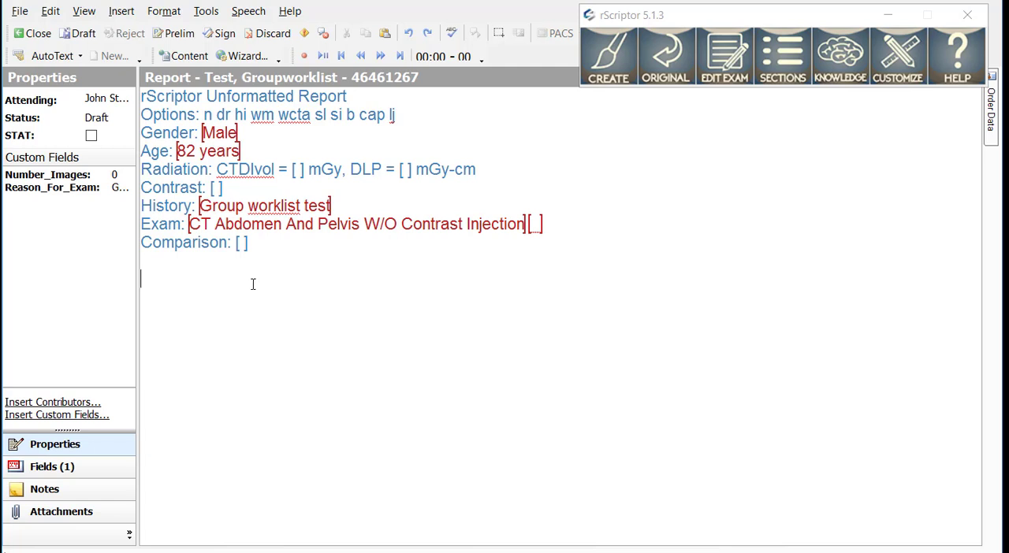
mouse_move(611, 342)
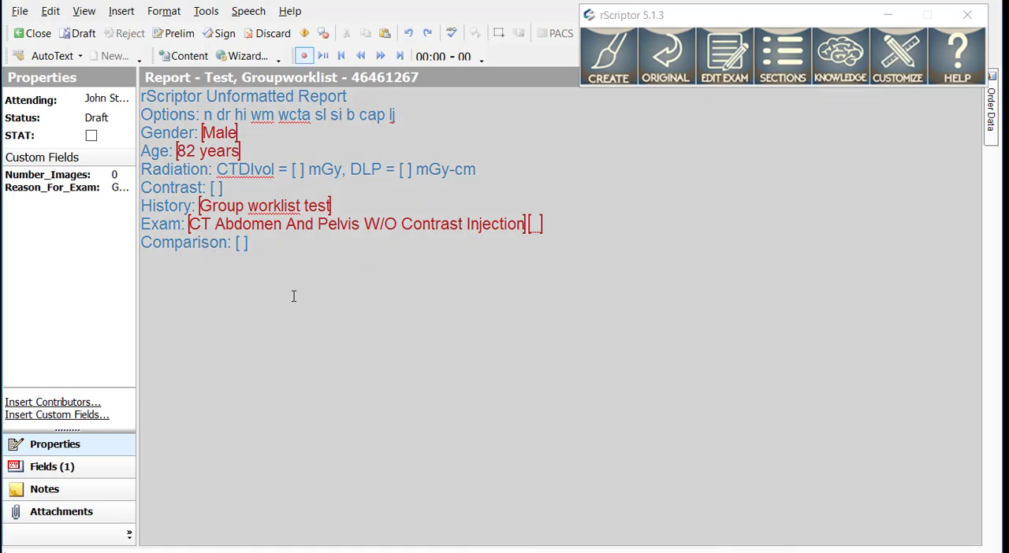
type("Findings:")
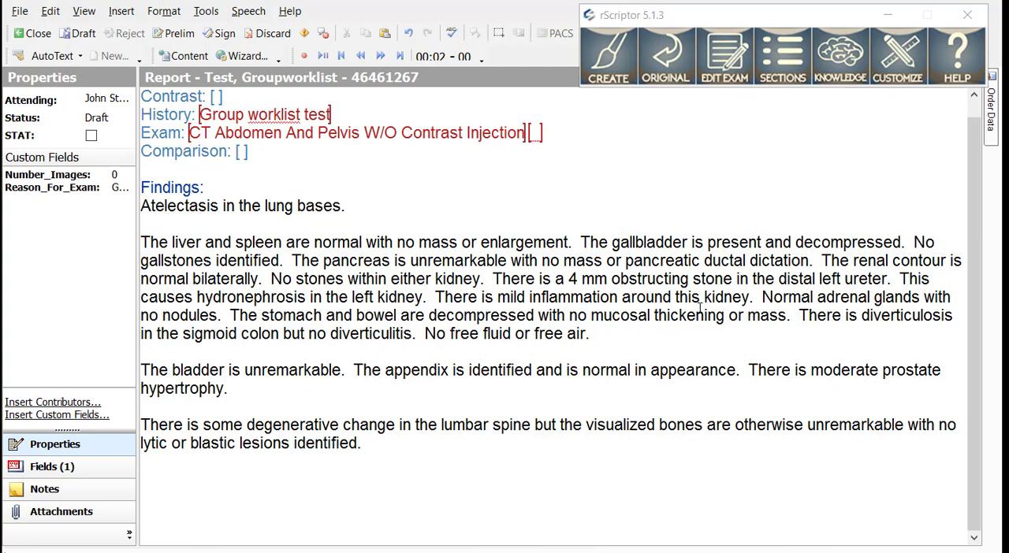
mouse_move(397, 506)
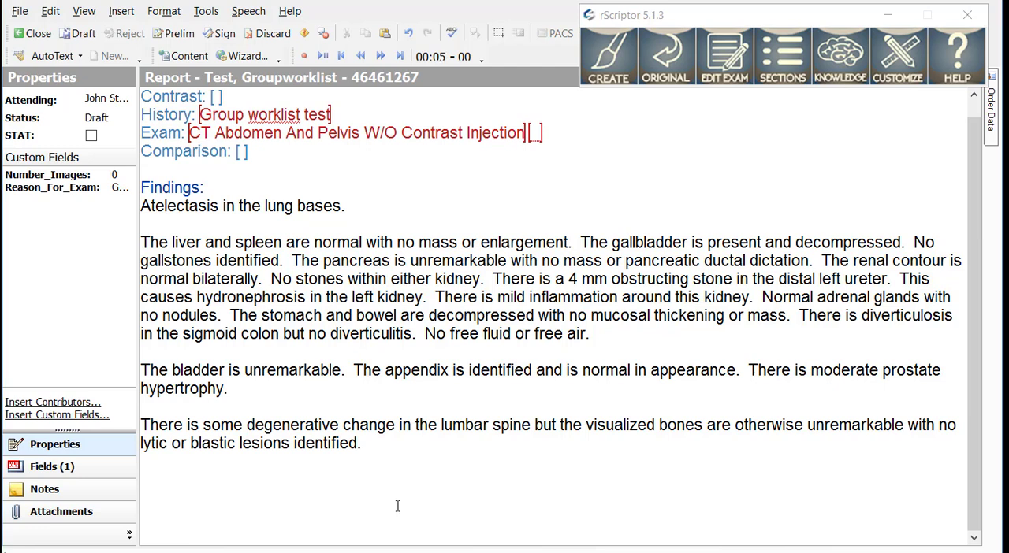
Step: Add the Impression lines ending with 'Diverticulosis sigmoid colon without evidence of diverticulitis.'
left_click(302, 57)
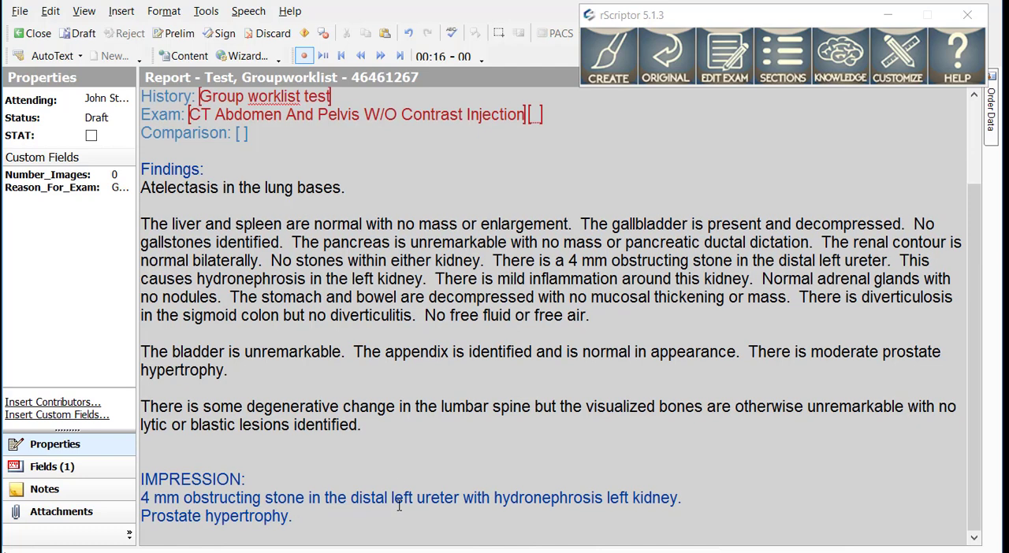
mouse_move(645, 195)
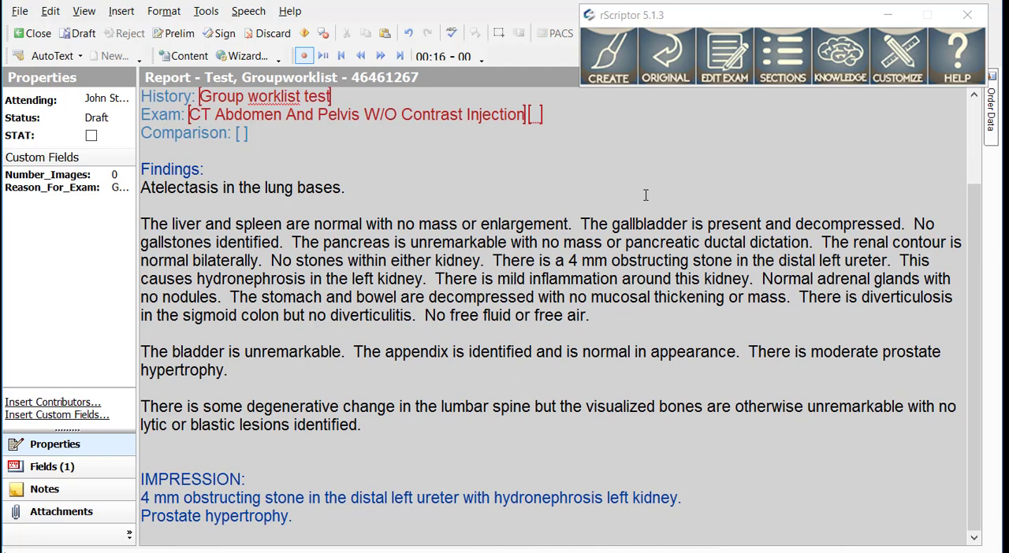
type("Diverticulosis sigmoid colon without evidence of diverticulitis.")
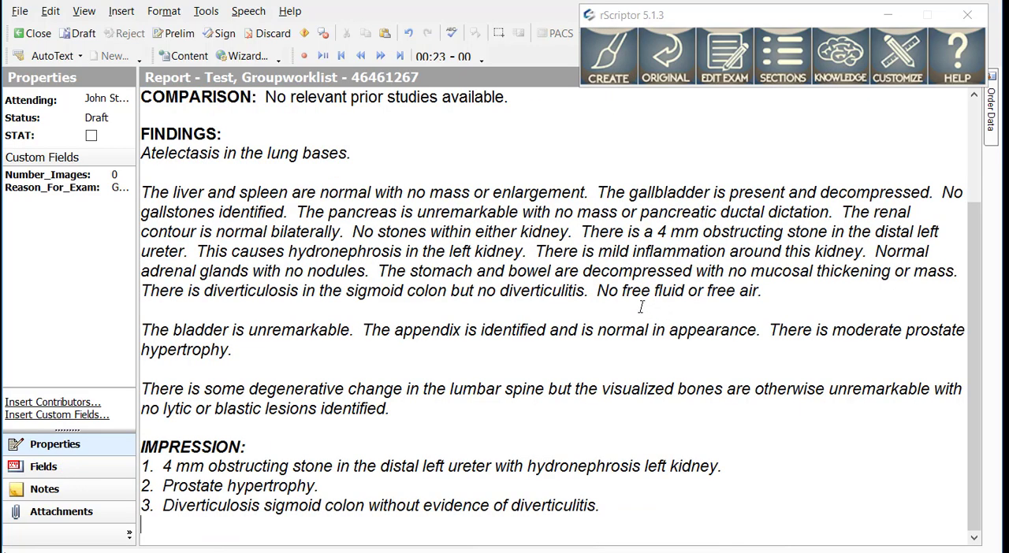
Step: Review the formatted report, then restore the original unformatted dictation
scroll("up", 3)
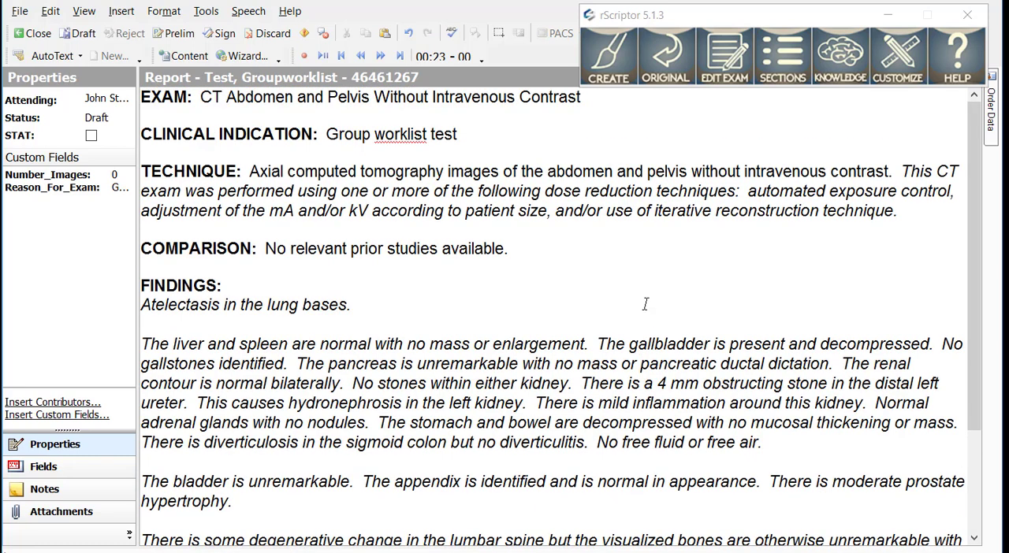
mouse_move(672, 293)
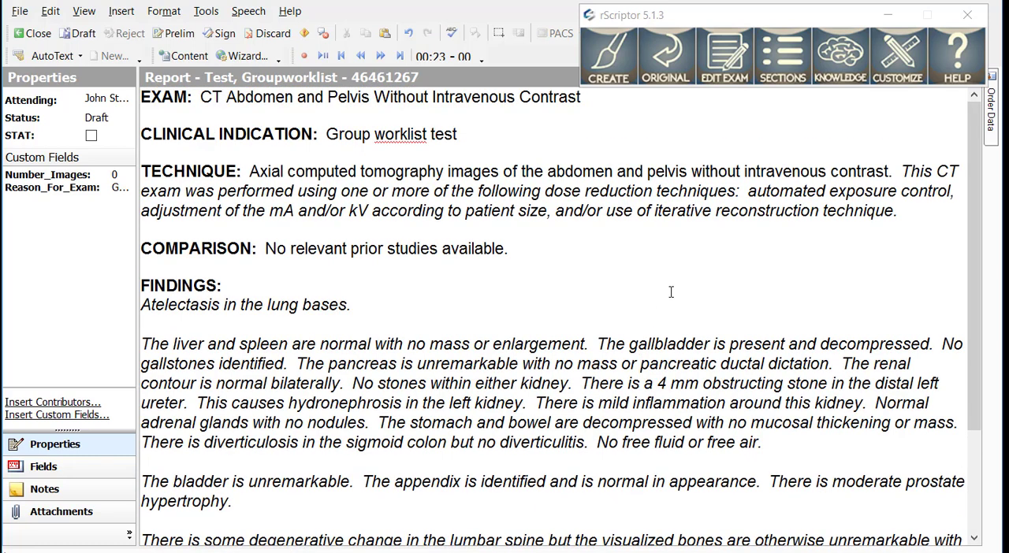
mouse_move(602, 265)
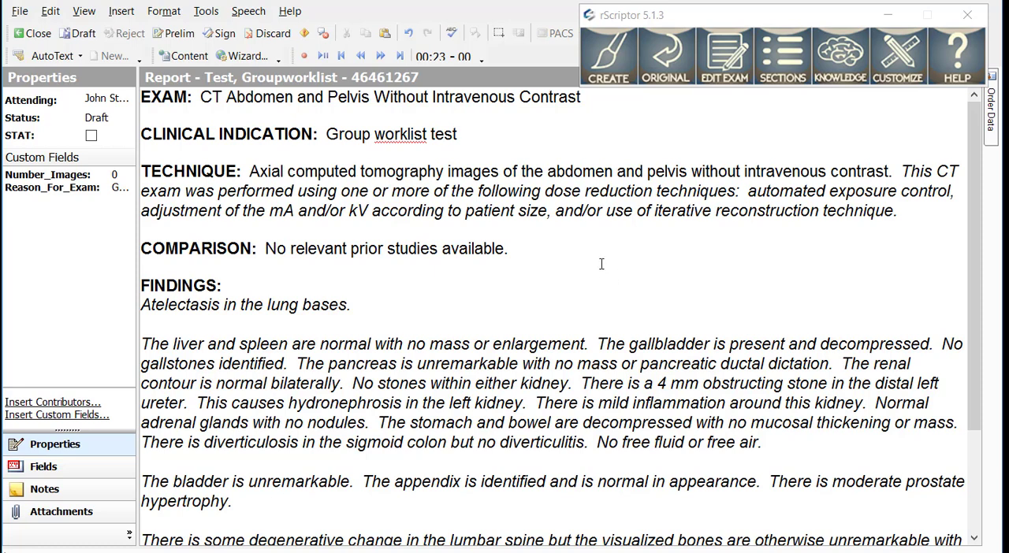
scroll("down", 3)
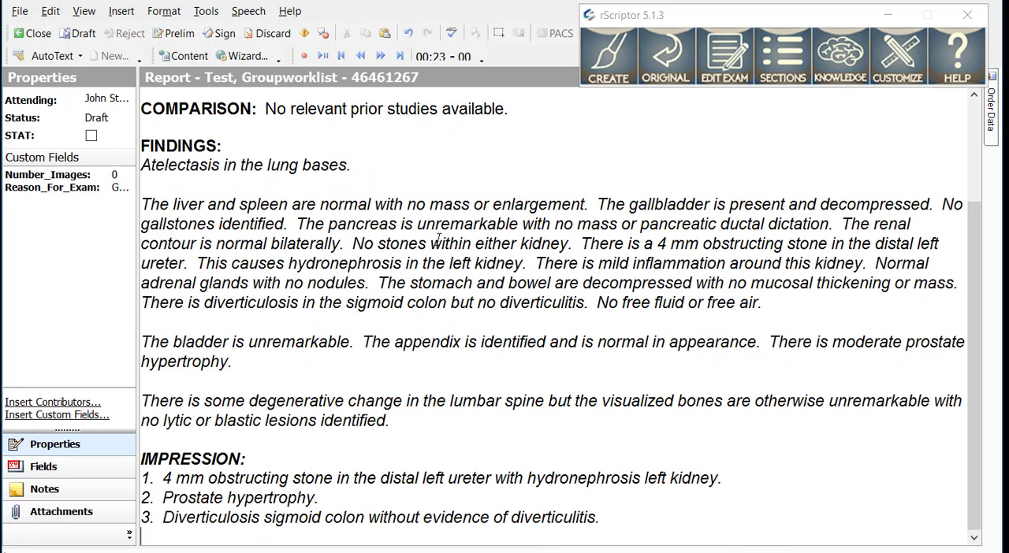
mouse_move(727, 178)
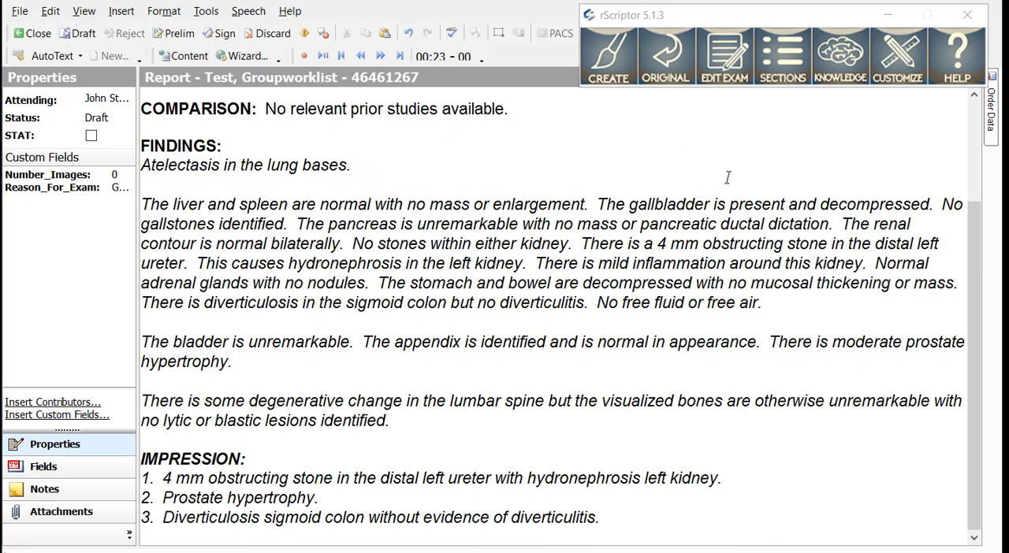
mouse_move(727, 164)
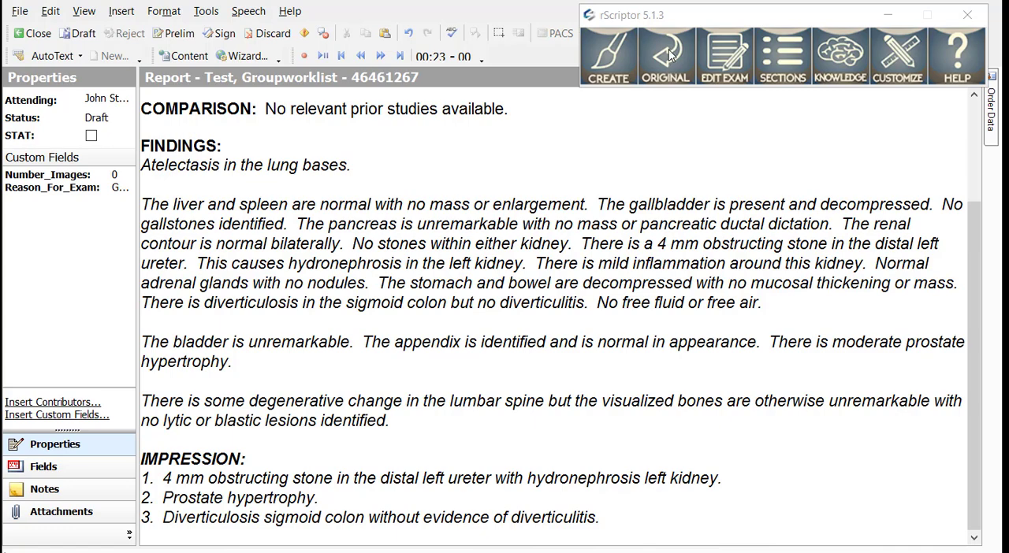
left_click(665, 57)
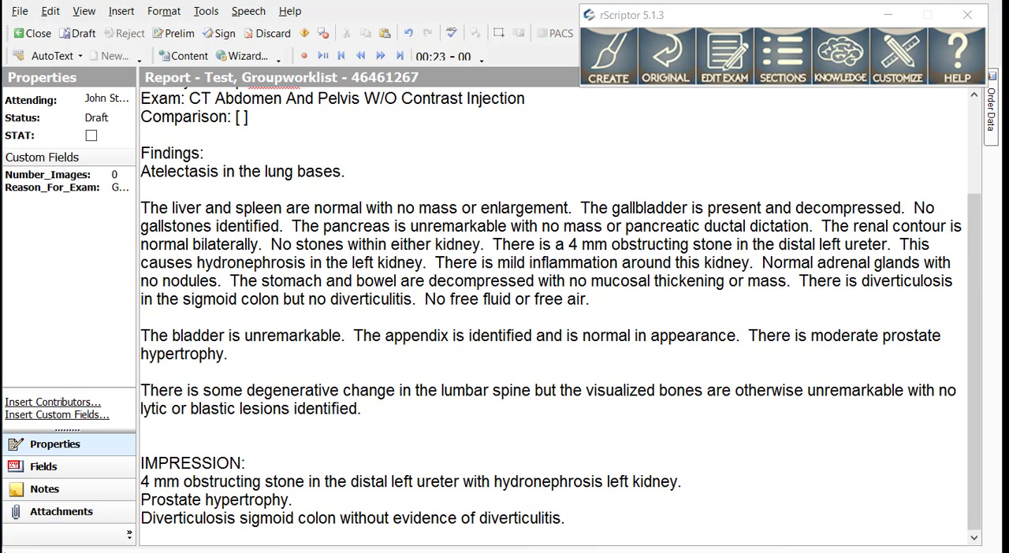
mouse_move(804, 204)
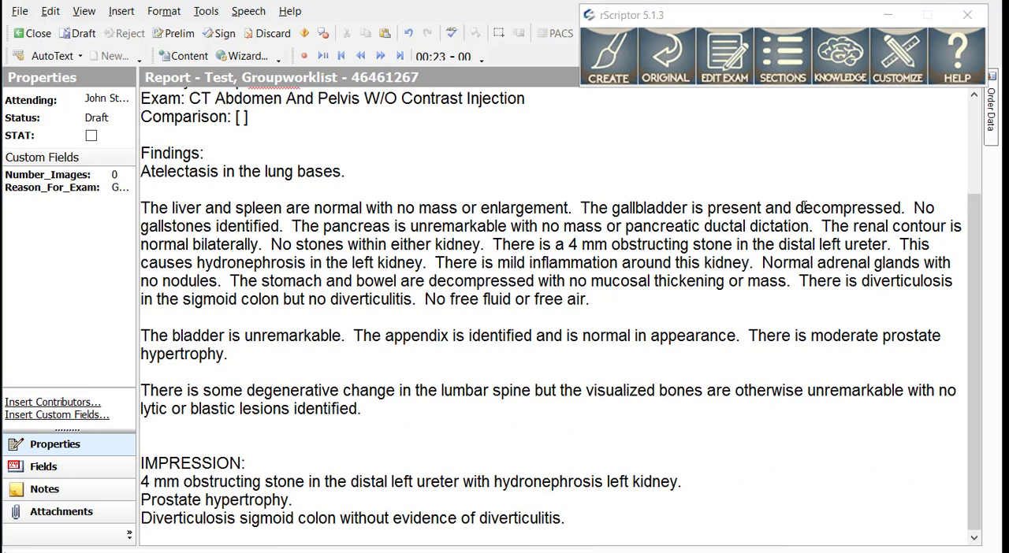
mouse_move(806, 194)
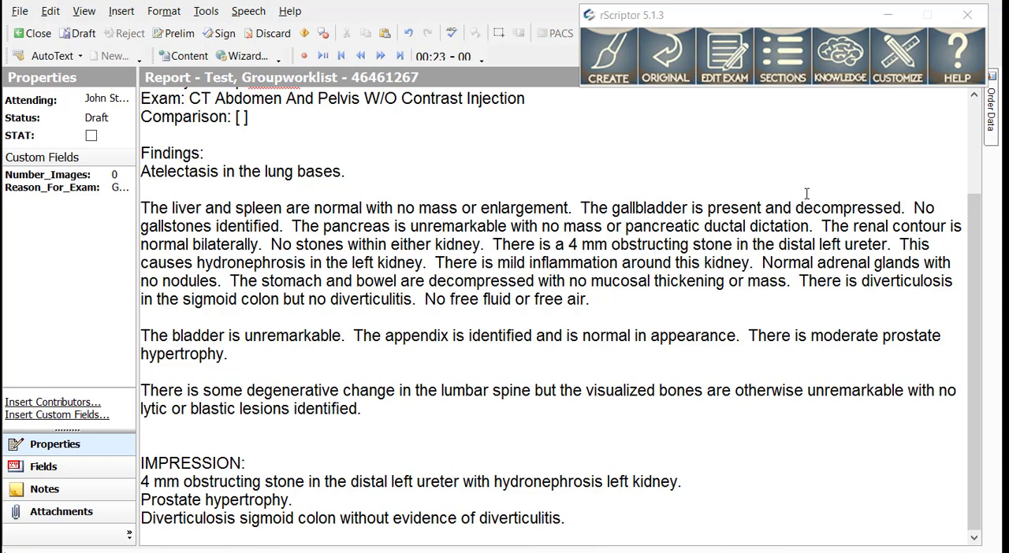
mouse_move(621, 212)
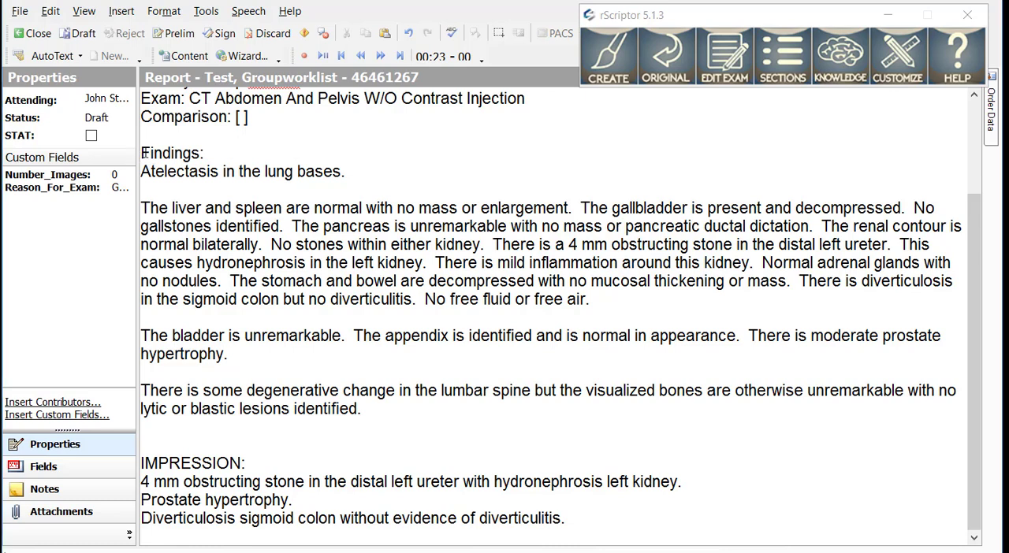
Step: Select the old findings text in the restored unformatted report for removal
left_click_drag(140, 153, 397, 391)
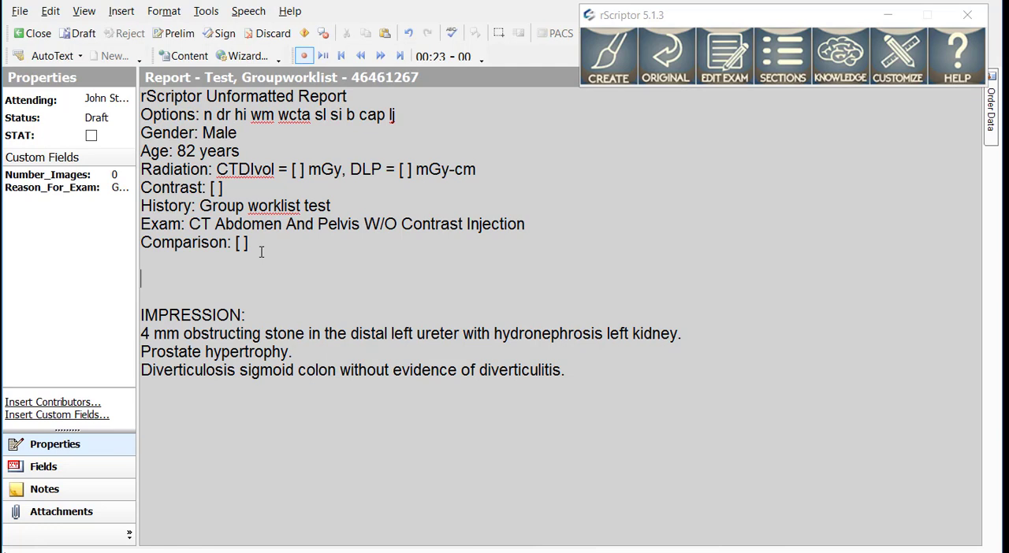
Step: Enter brief findings: 4 mm distal left ureteral stone with hydronephrosis and inflammation, no other stones, prostate hypertrophy, lung-base atelectasis
type("4 mm obstructing stone in the distal left ureter with hydronephrosis left kidney.")
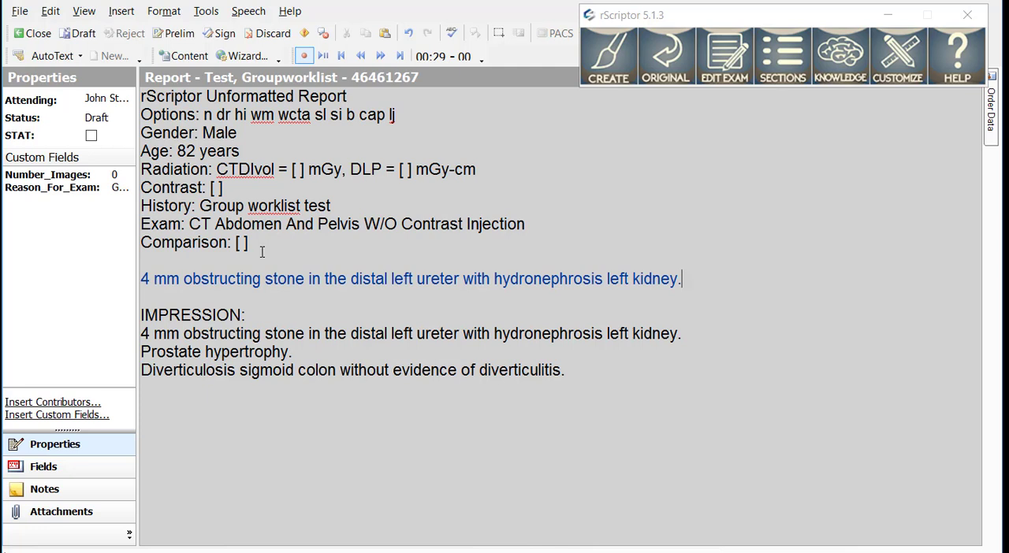
type("There is inflammation around this kidney.")
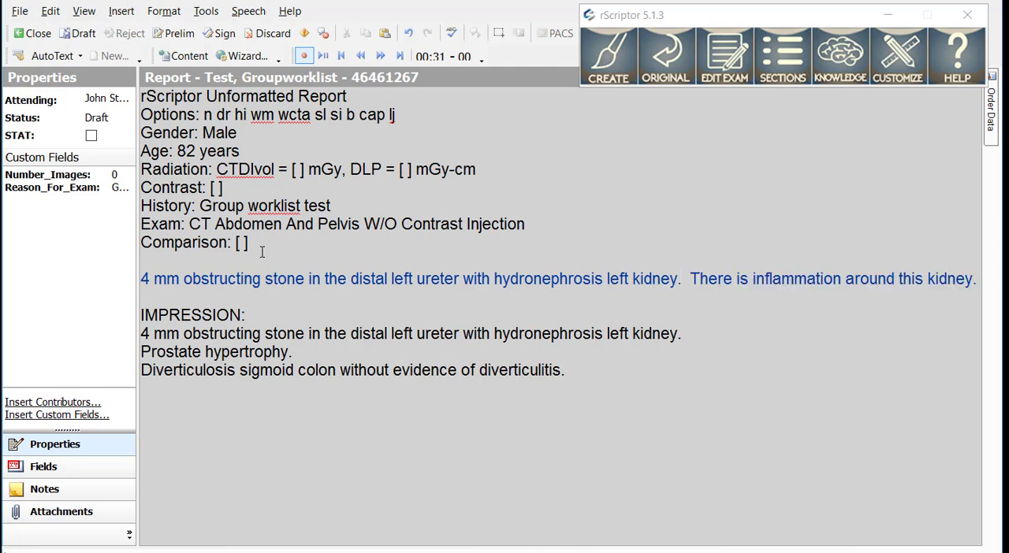
type("No other stones are identified.")
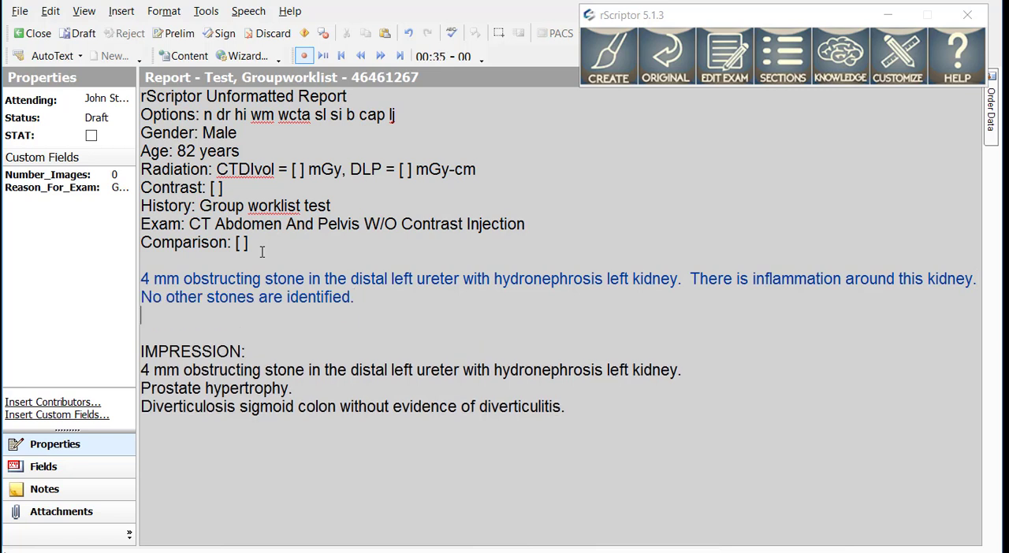
type("Prostate hypertrophy.")
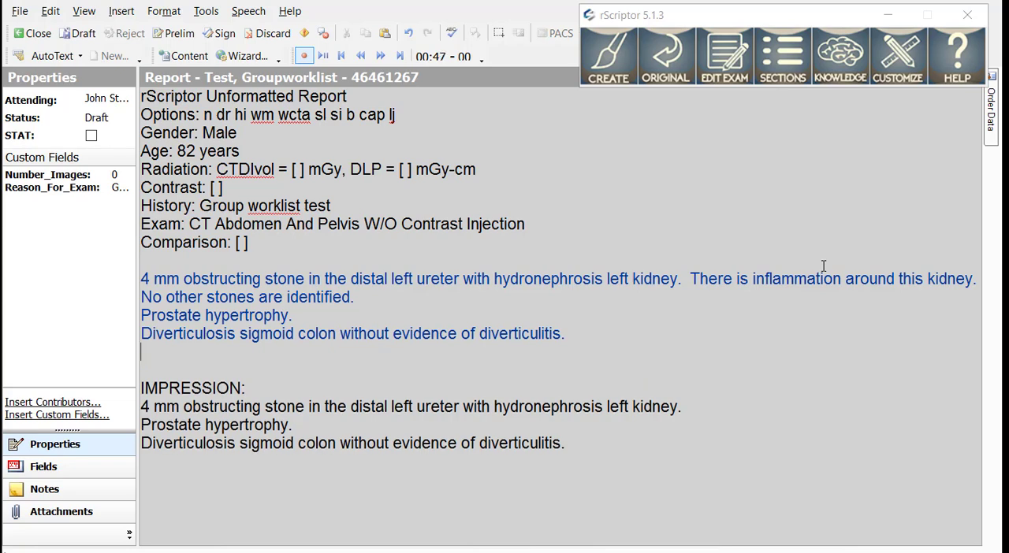
type("Atelectasis in the lung bases.")
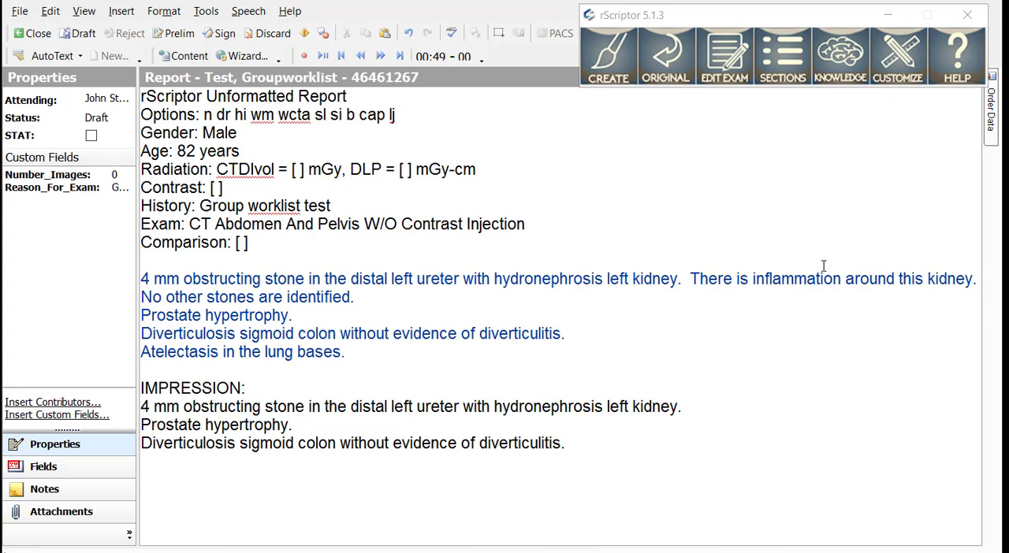
left_click(343, 351)
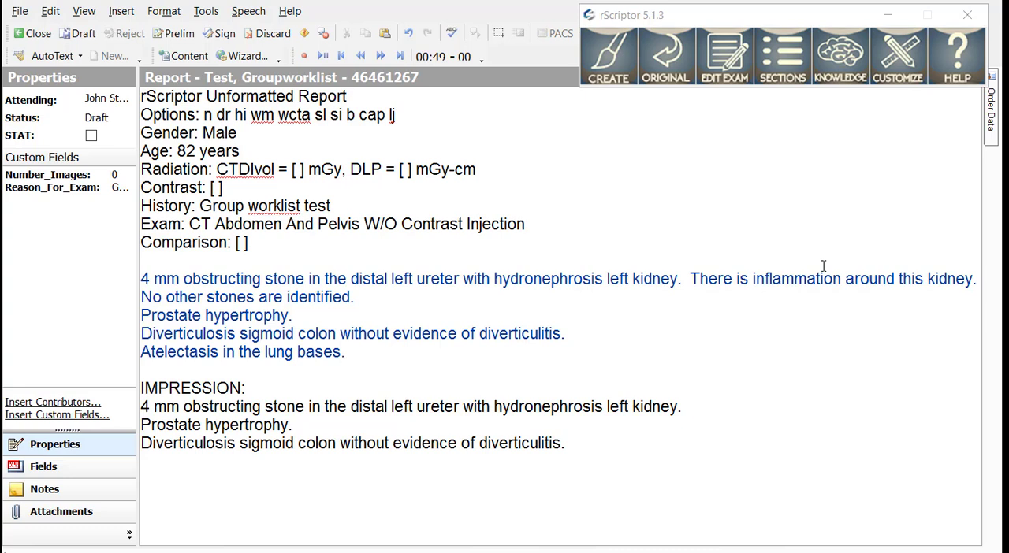
left_click(344, 351)
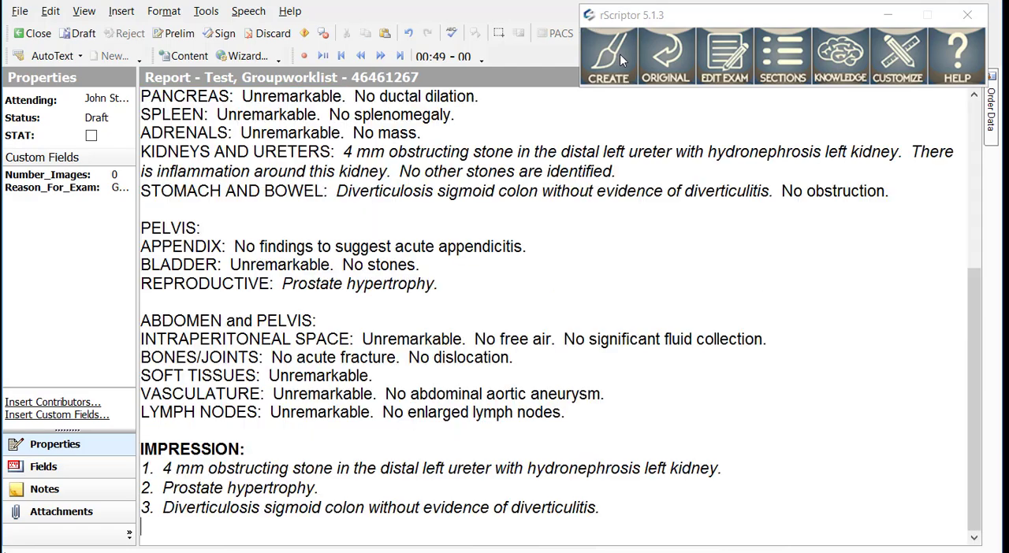
scroll("up", 3)
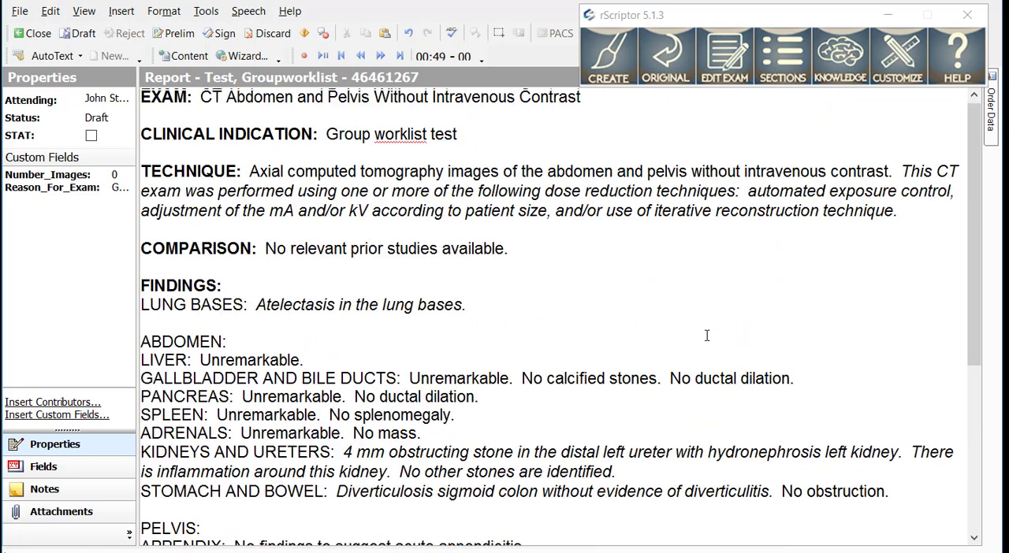
scroll("down", 3)
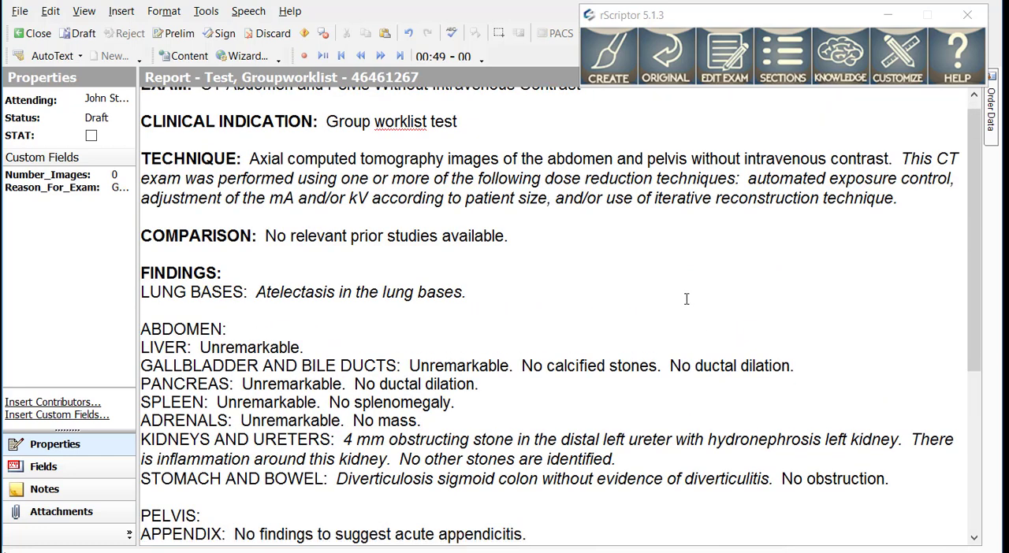
scroll("down", 3)
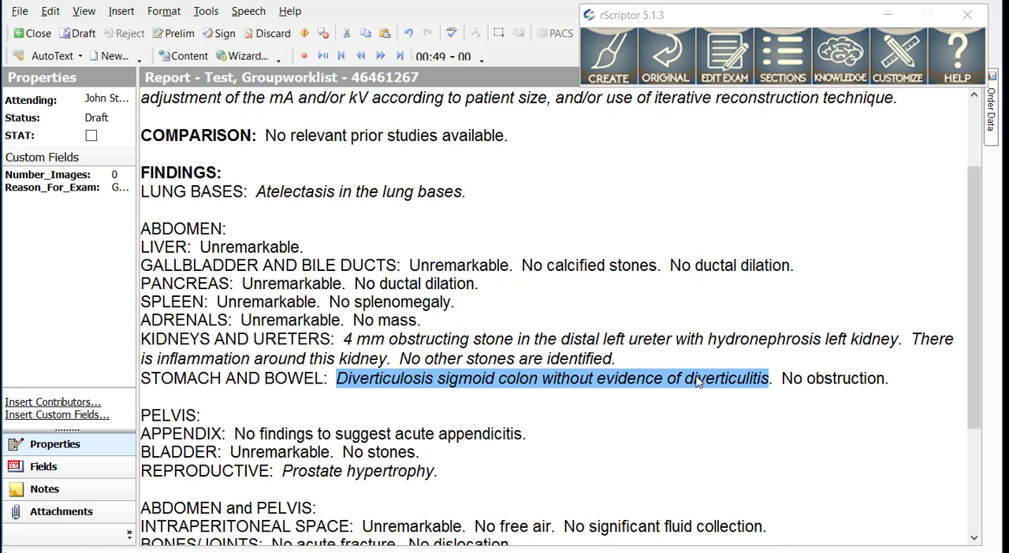
scroll("down", 3)
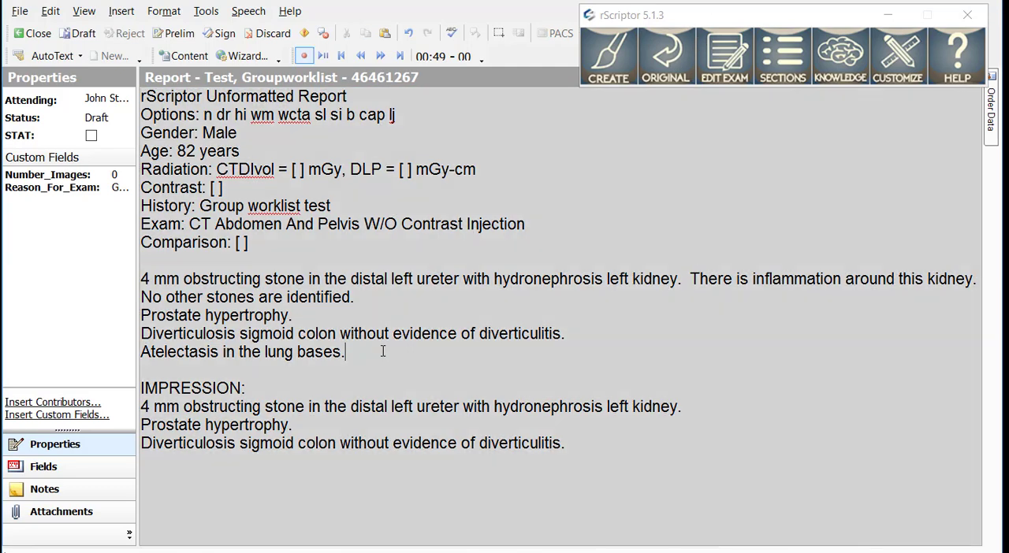
Step: Add a new findings line: 3.2 cm cyst in the tail of the pancreas, pancreas otherwise normal
key("Return")
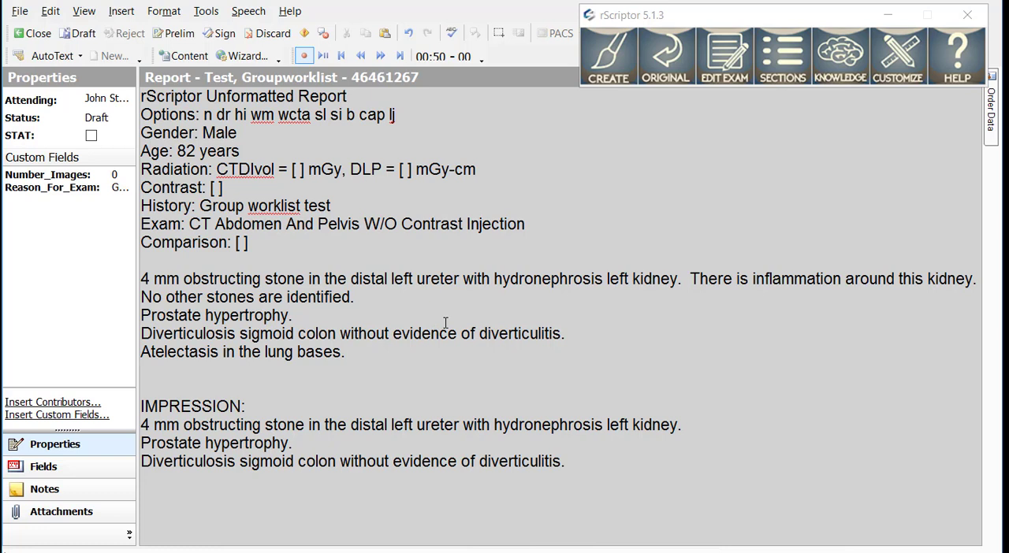
type("There is a 3.2 cm cyst in the tail of the pancreas.  The pancreas is otherwise normal in appearance.  No pancreatic ductal dilatation.")
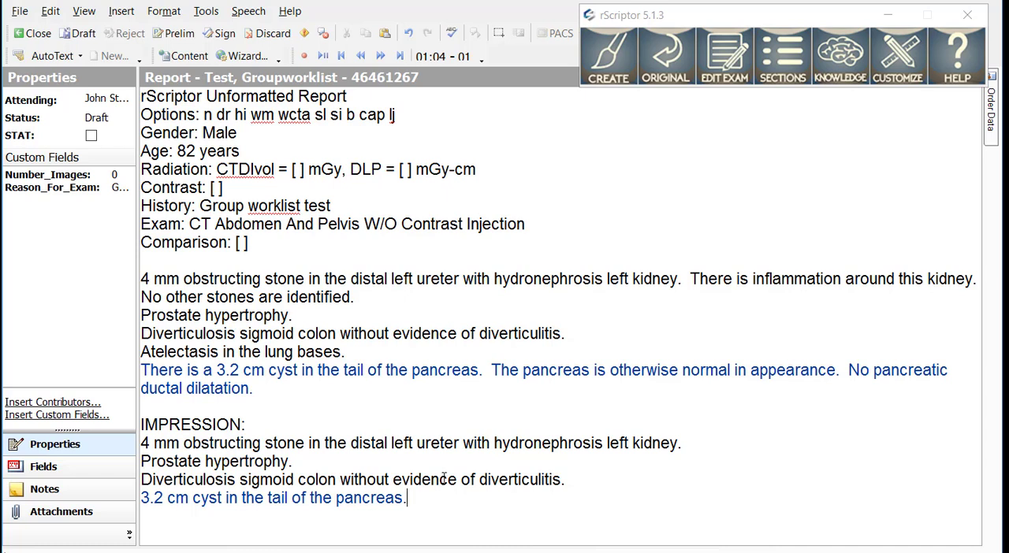
mouse_move(835, 181)
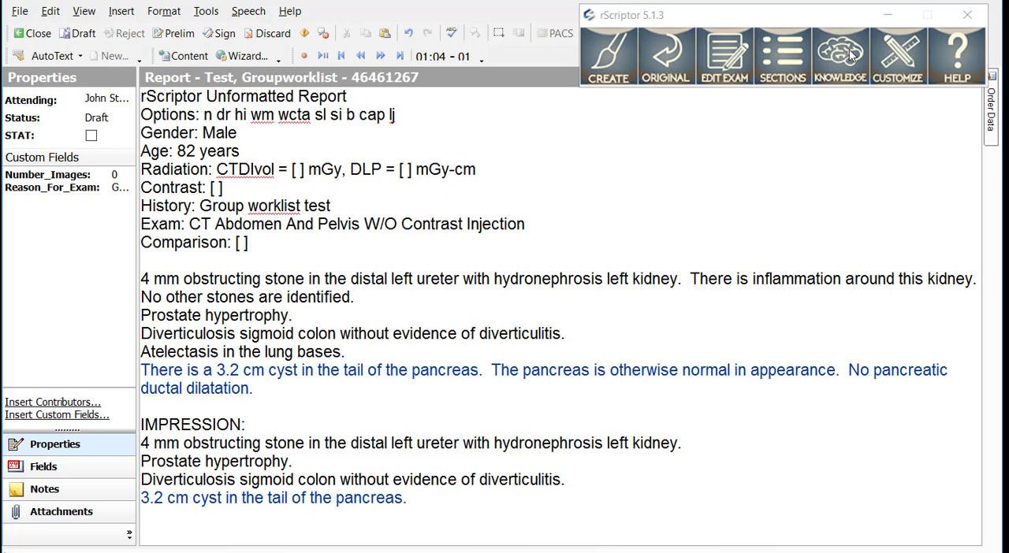
mouse_move(839, 69)
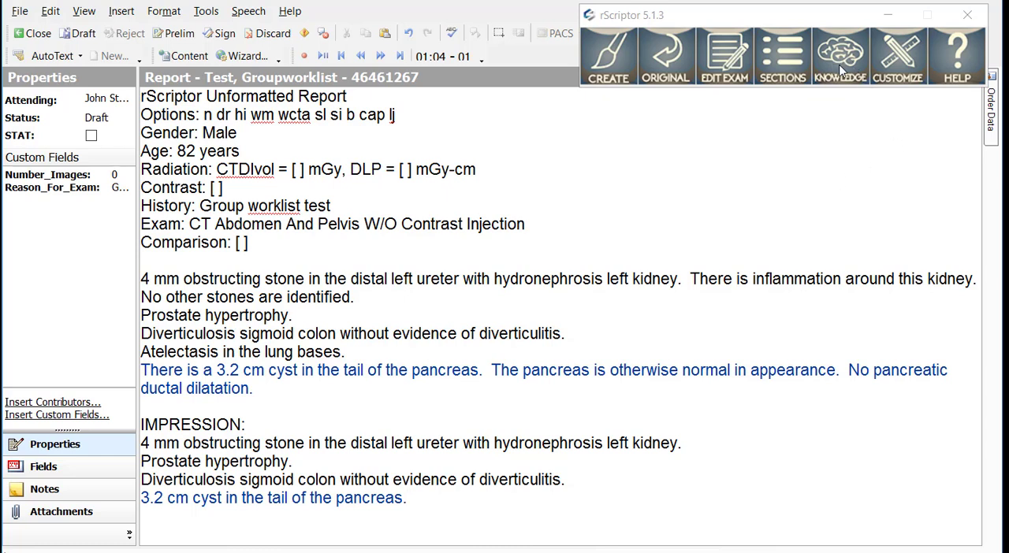
Step: Browse Knowledge Base topics: splenic lesion follow-up, PI-RADS, TI-RADS and aortic aneurysm criteria
left_click(838, 55)
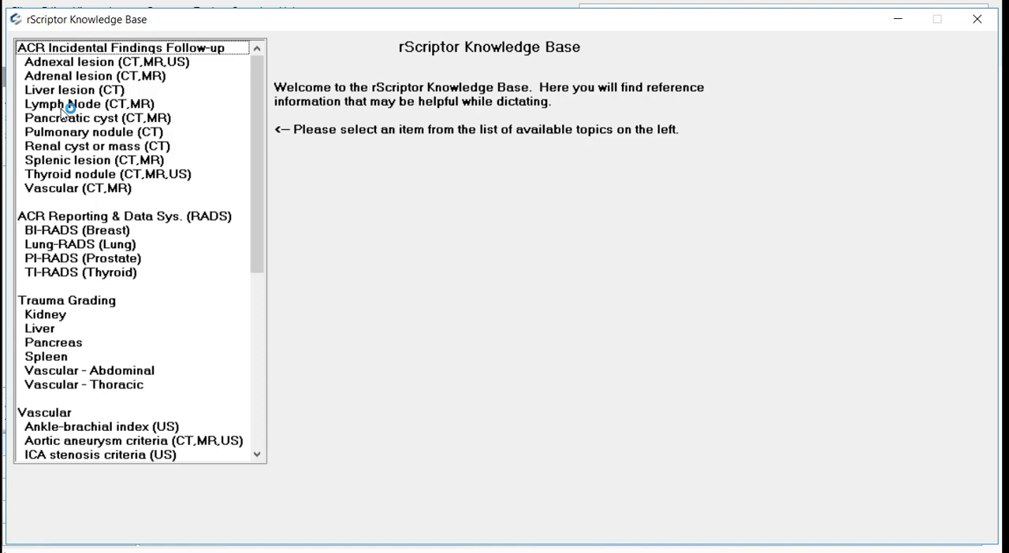
left_click(91, 160)
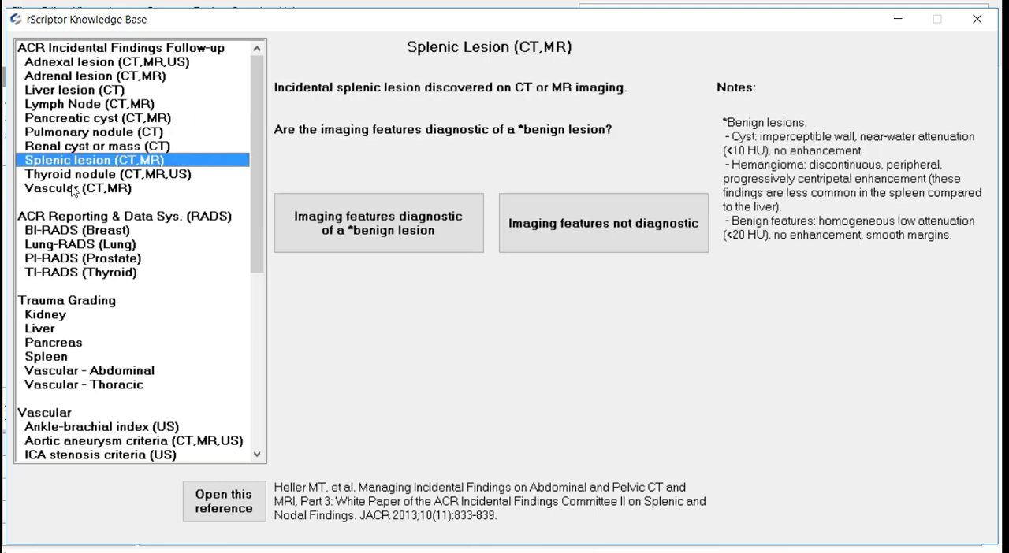
scroll("down", 3)
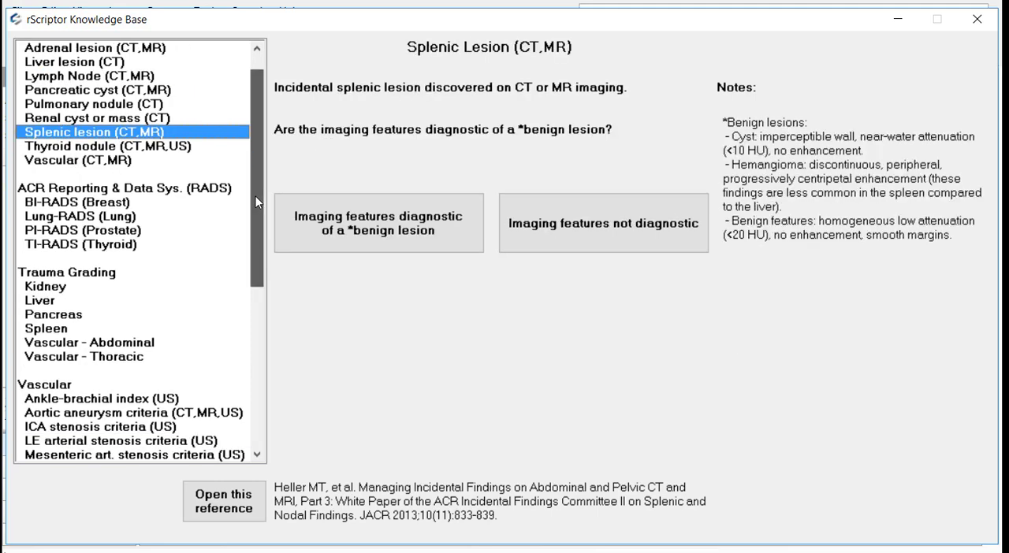
left_click(82, 216)
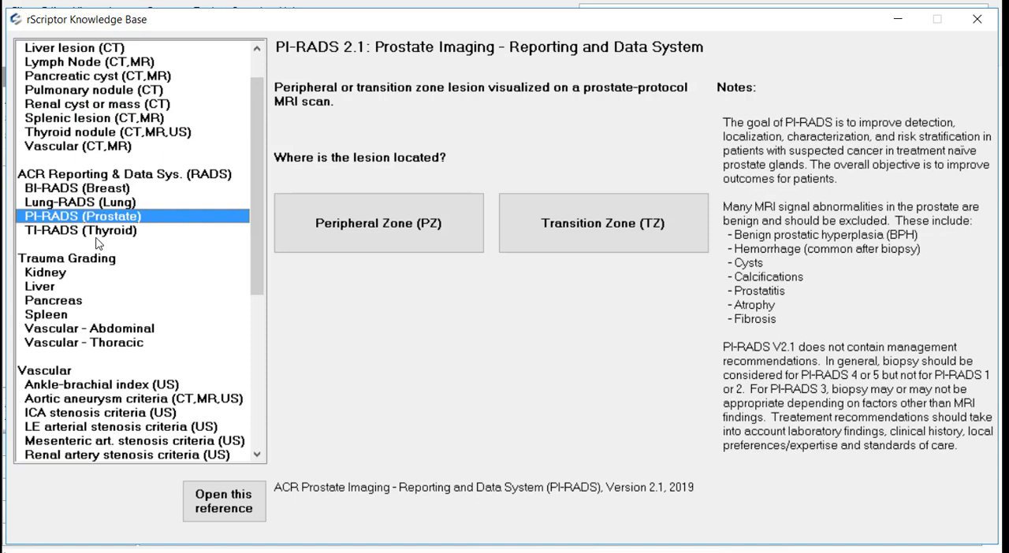
left_click(81, 230)
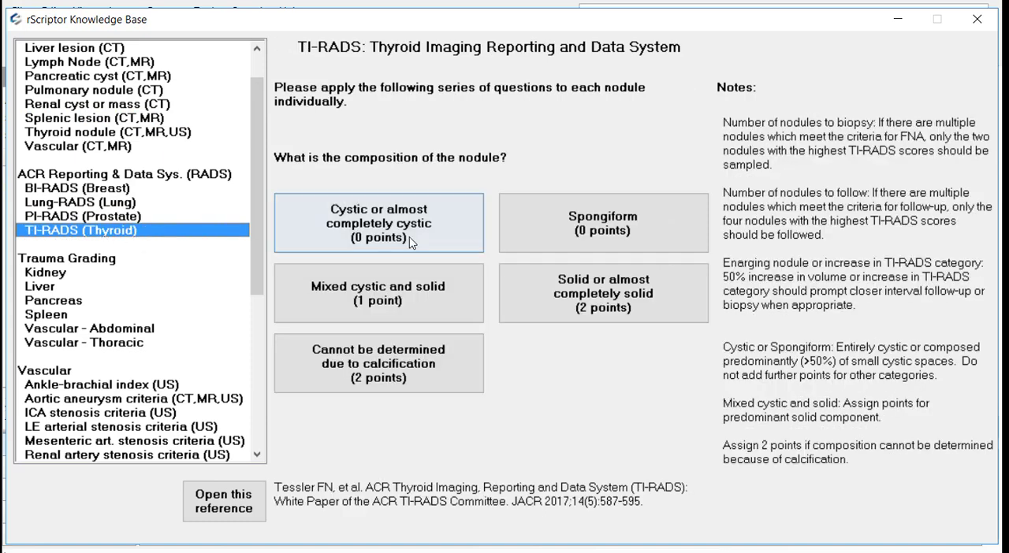
mouse_move(148, 255)
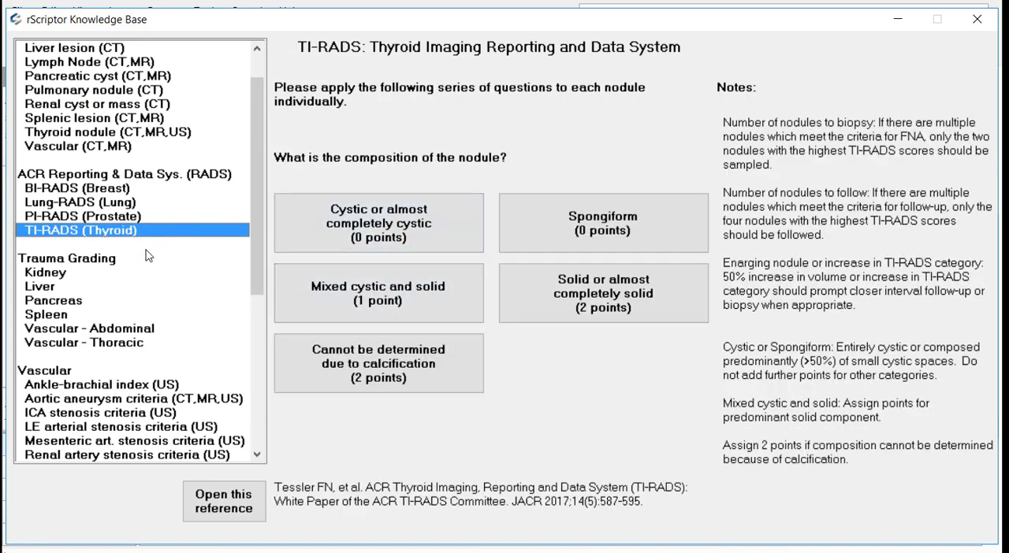
left_click(53, 299)
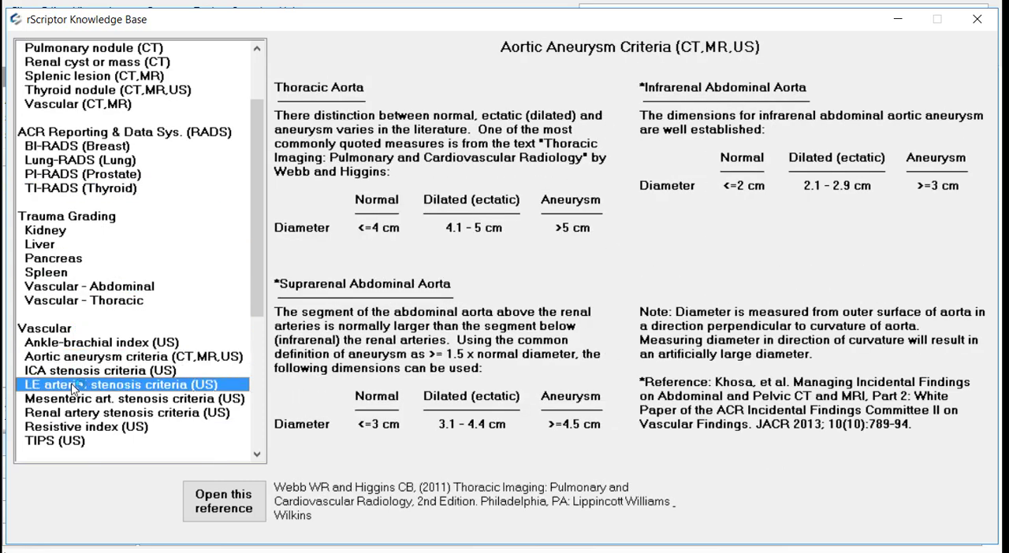
Step: Continue through renal artery stenosis, knee anatomy, lung segments, ASPECTS and crown-to-rump length tables
left_click(127, 413)
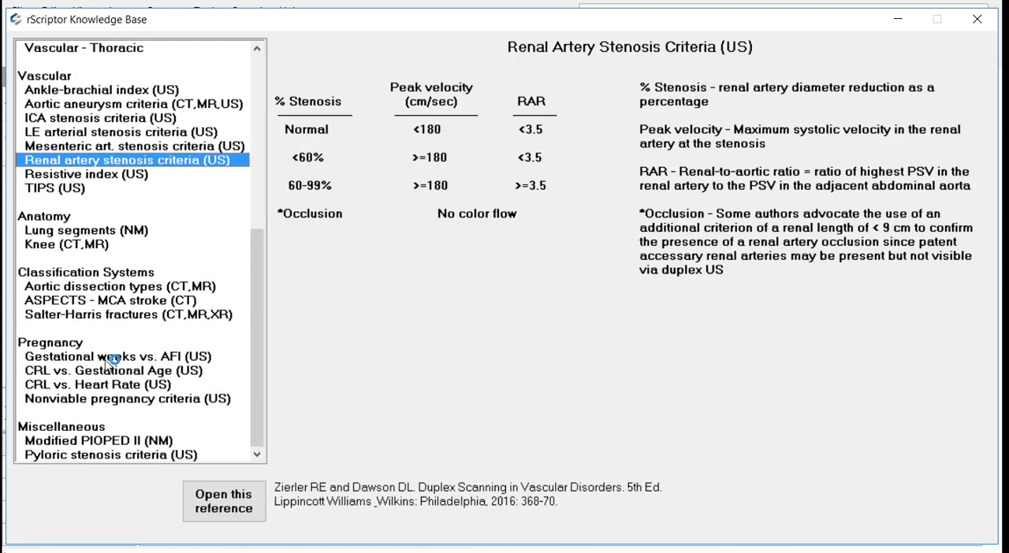
left_click(66, 244)
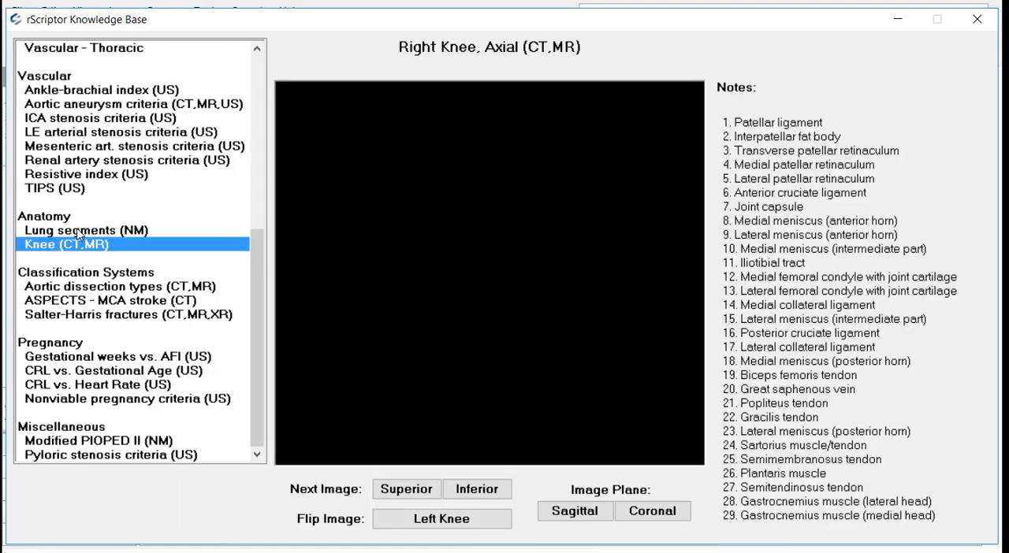
left_click(85, 230)
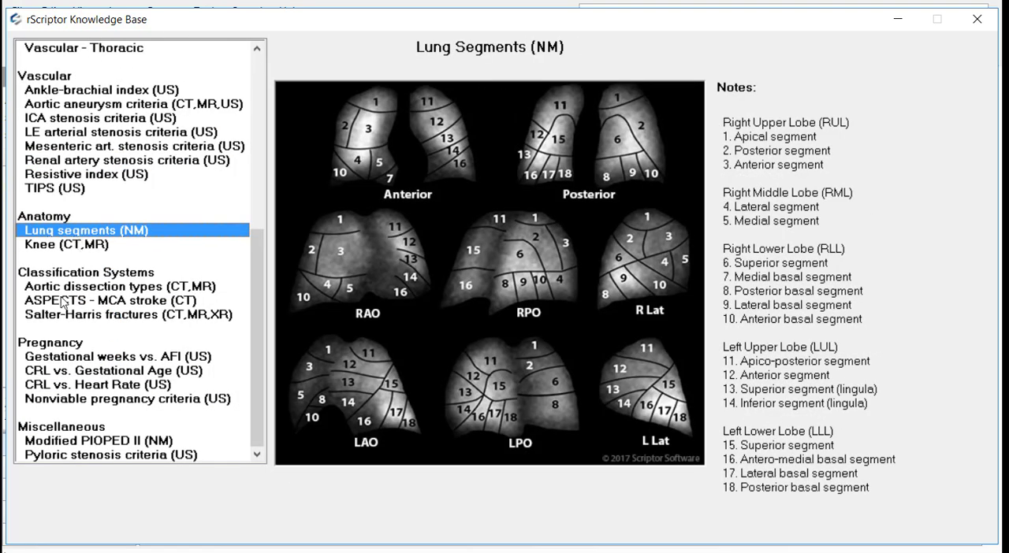
left_click(107, 300)
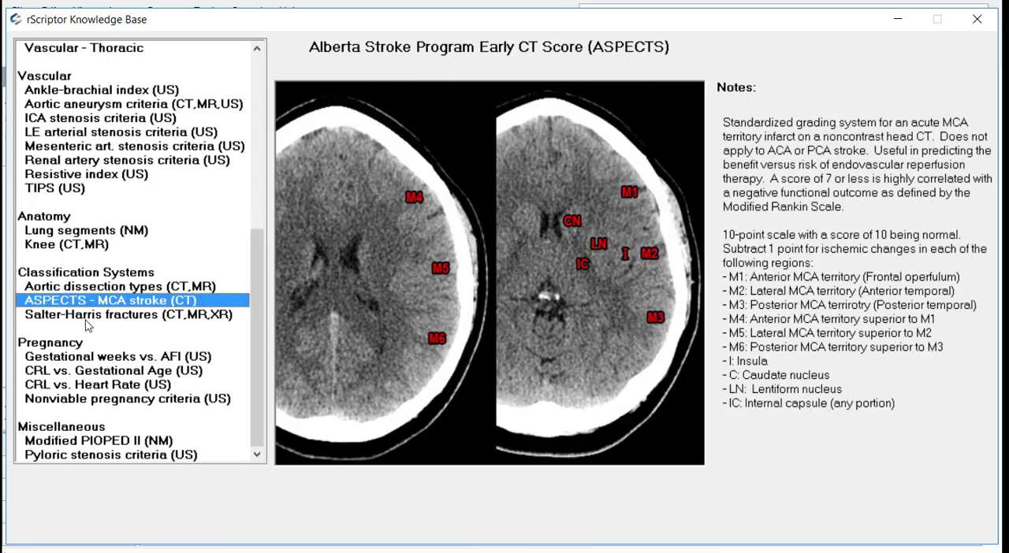
left_click(112, 371)
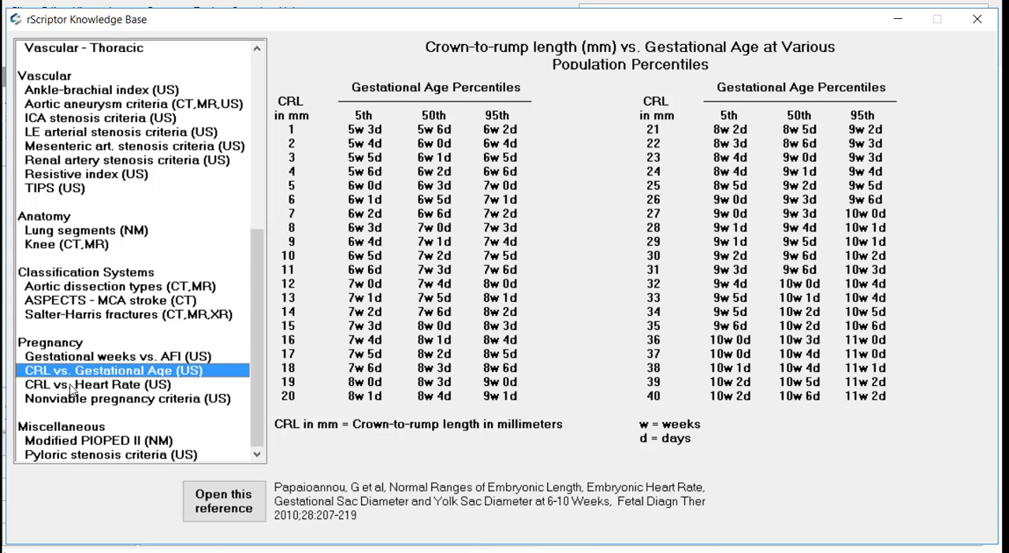
left_click(111, 384)
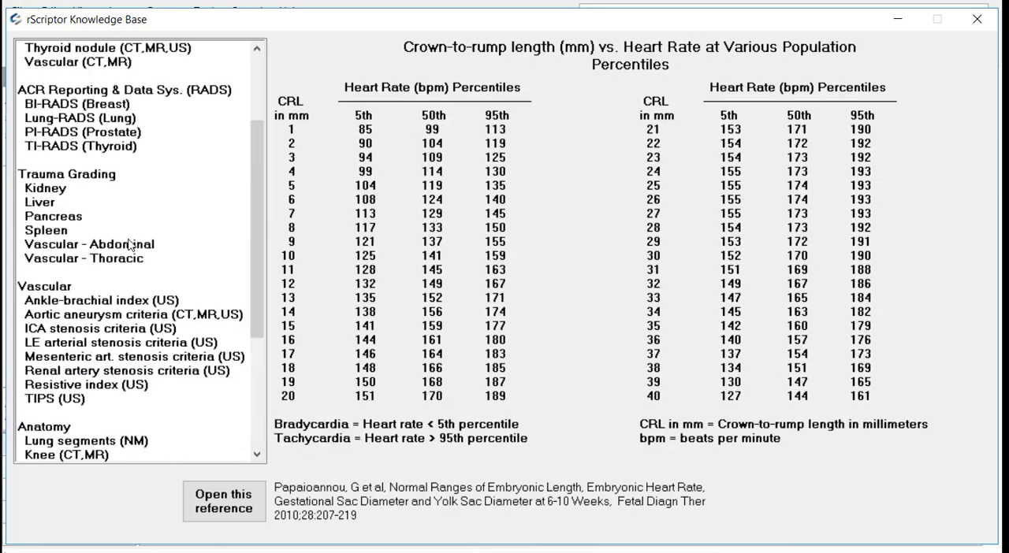
scroll("up", 3)
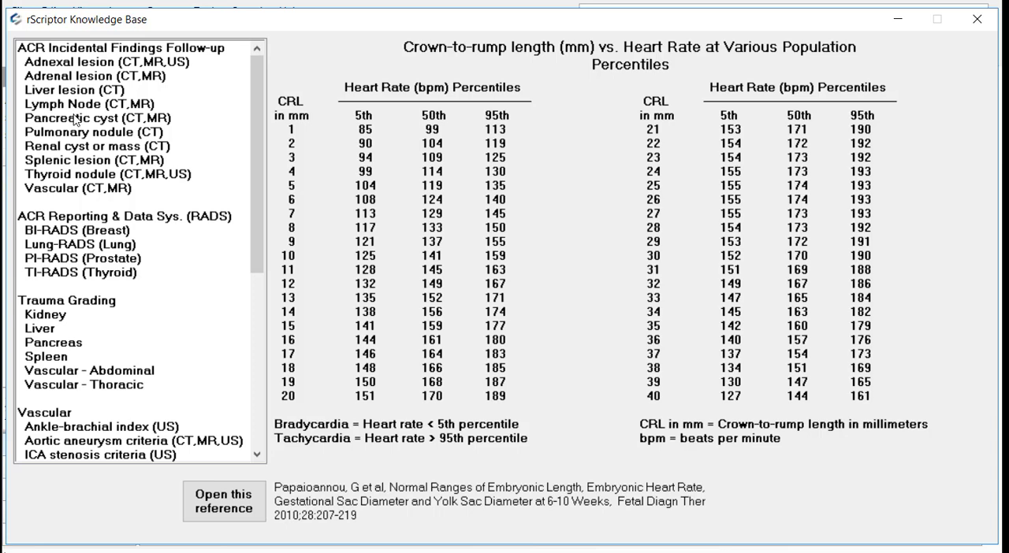
Step: Answer pancreatic cyst guide: 80 or older, over 2.5 cm, low-risk, and paste the 2-year follow-up recommendation
left_click(95, 117)
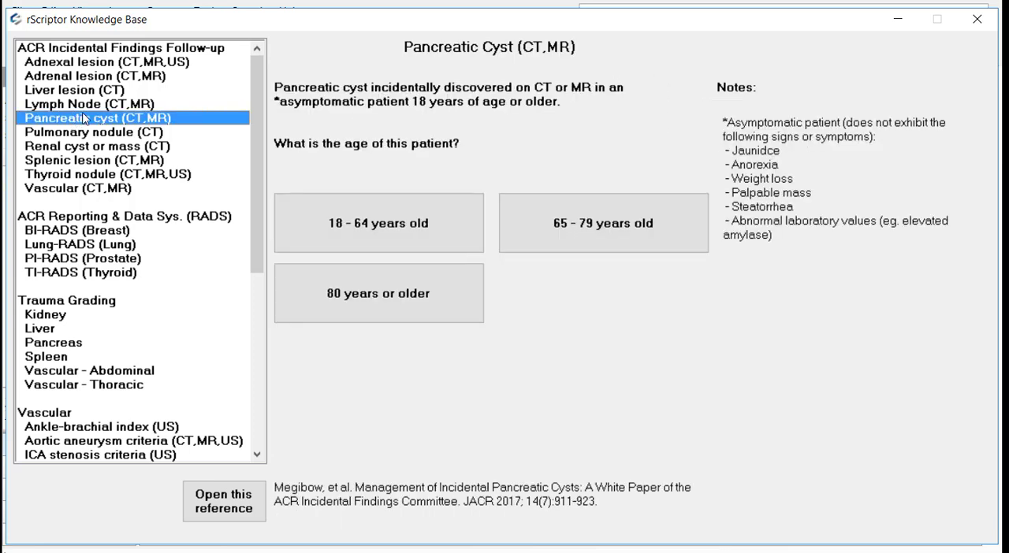
mouse_move(394, 162)
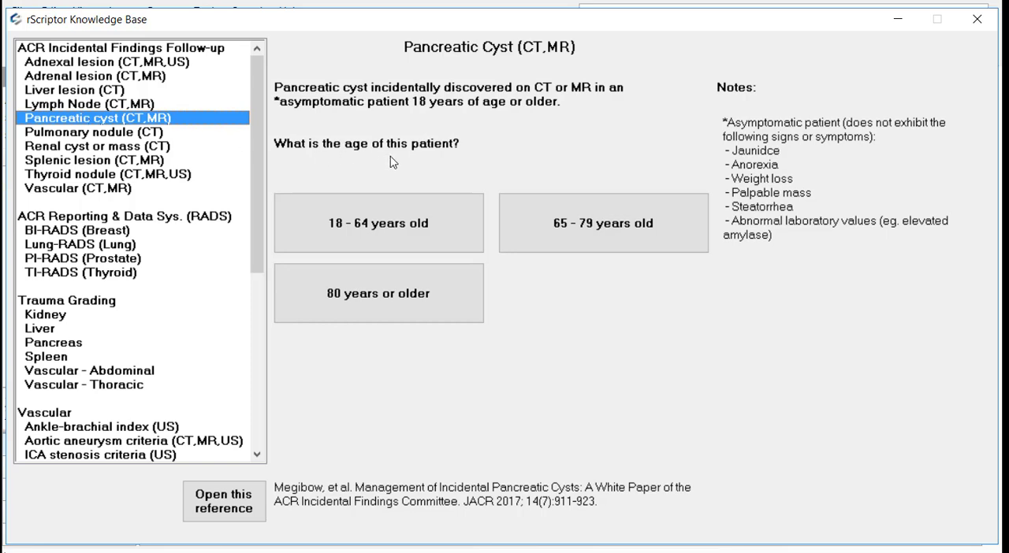
mouse_move(440, 170)
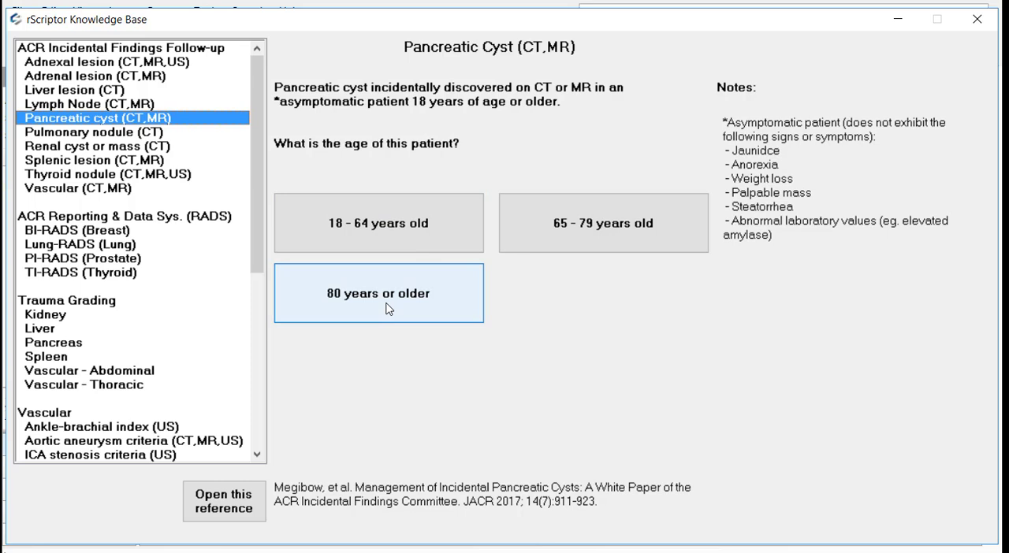
left_click(378, 293)
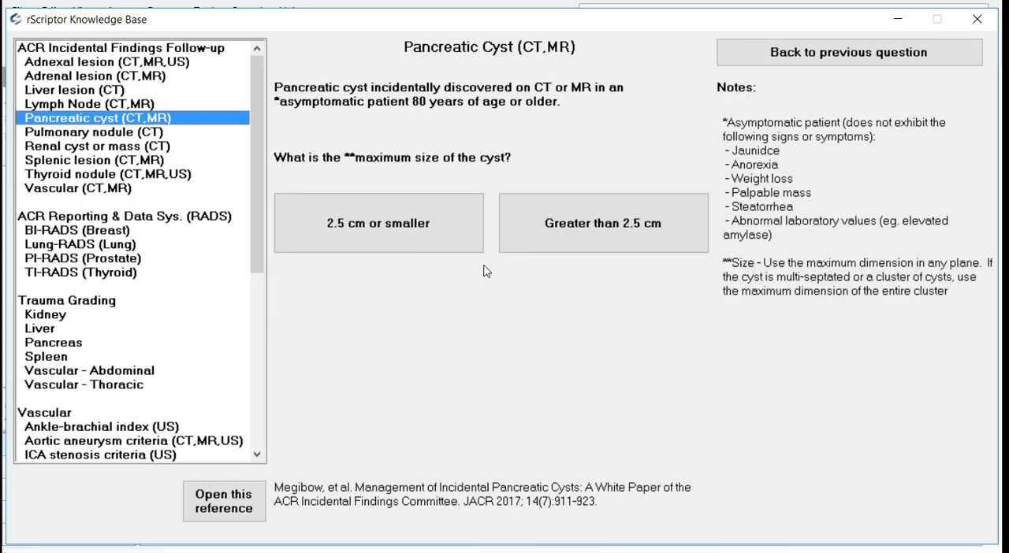
left_click(602, 224)
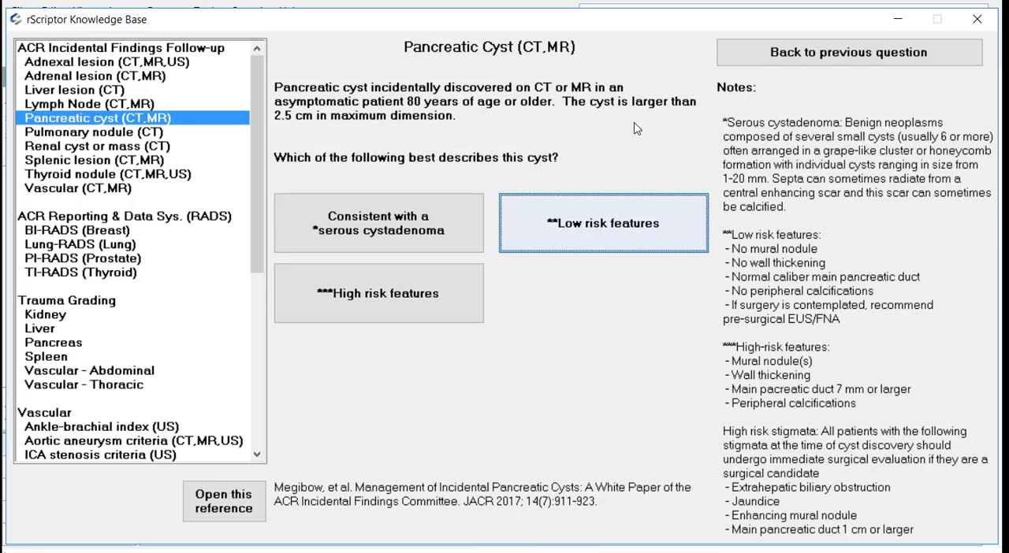
left_click(602, 224)
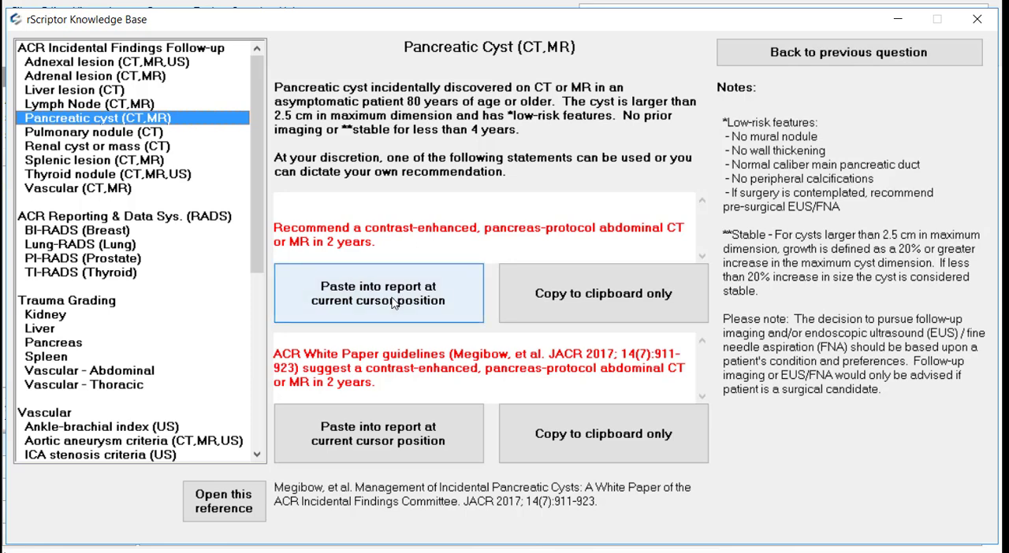
left_click(378, 293)
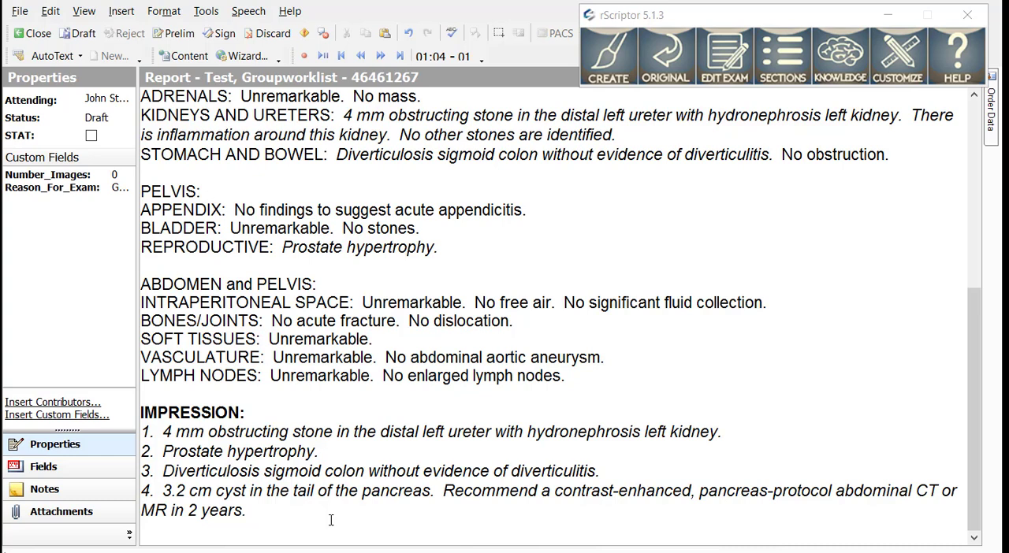
mouse_move(331, 524)
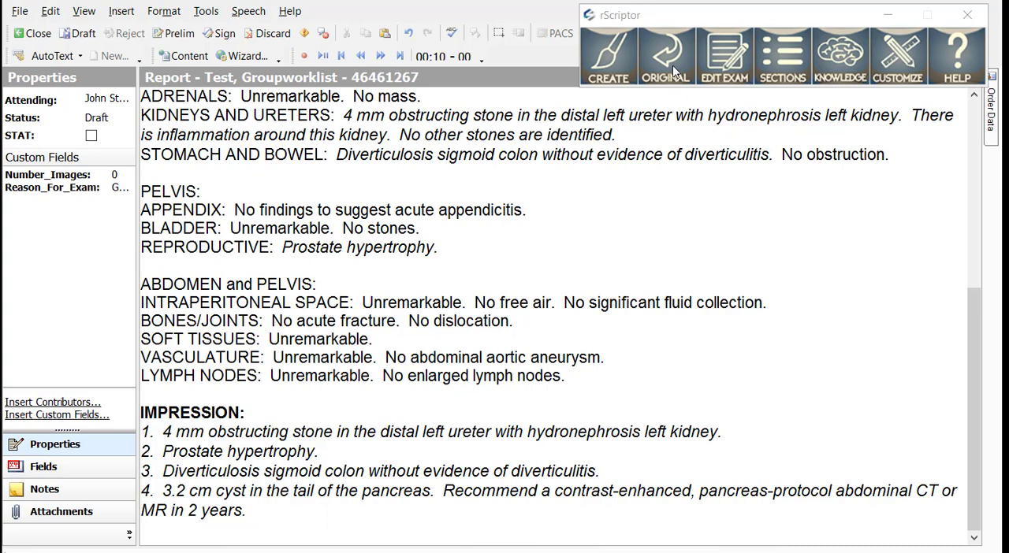
Step: Add 'No stones are identified.' after the last finding and regenerate the formatted report
left_click(665, 55)
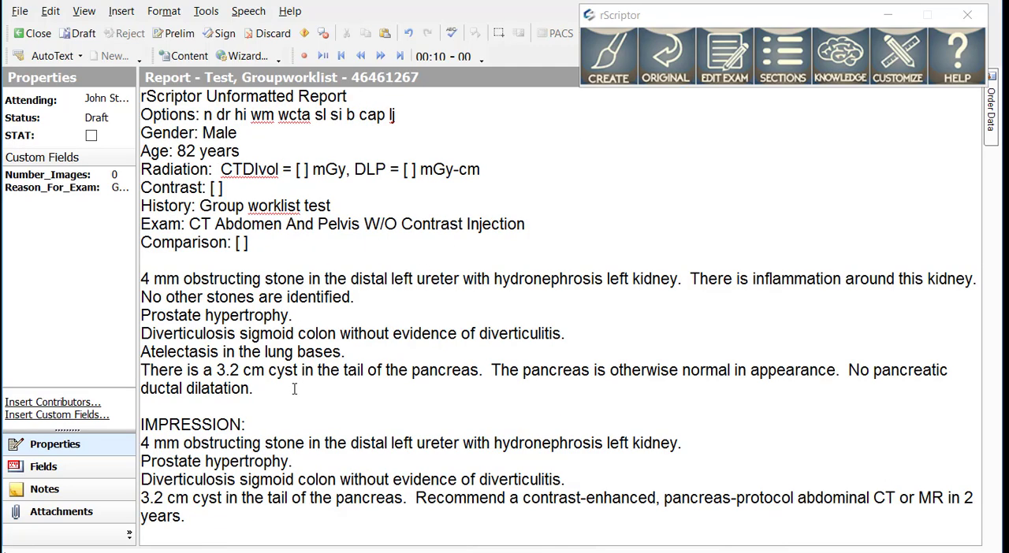
left_click(305, 55)
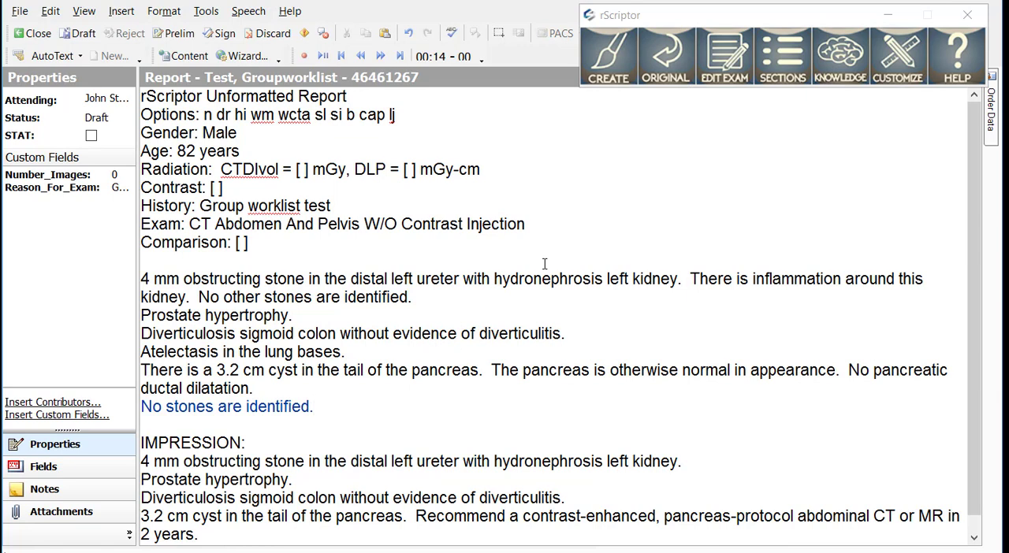
left_click(314, 406)
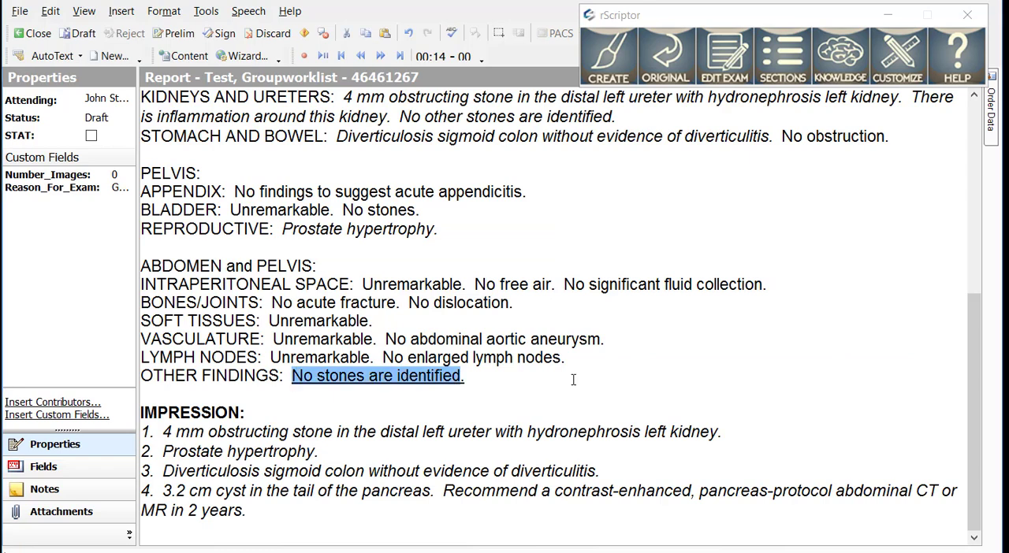
mouse_move(539, 149)
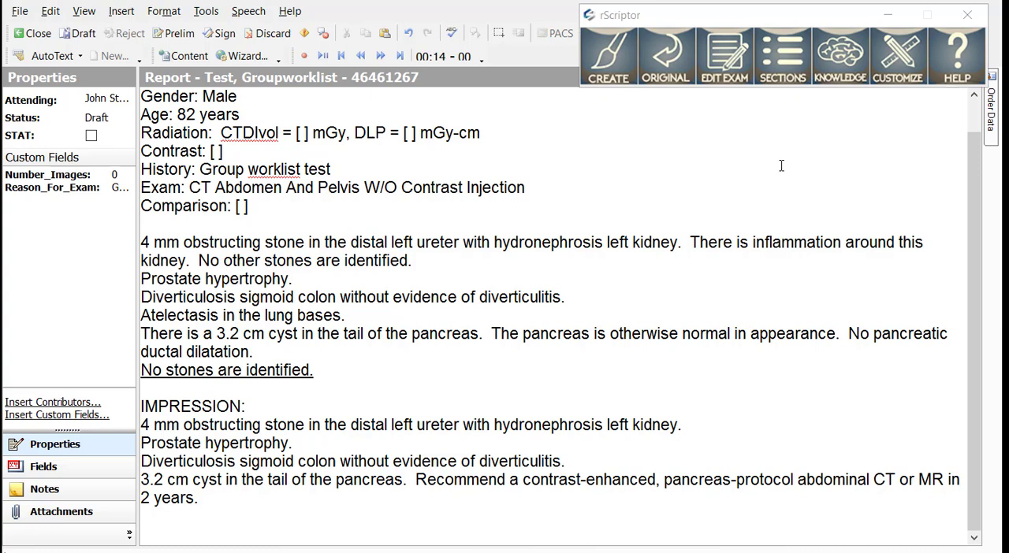
mouse_move(758, 260)
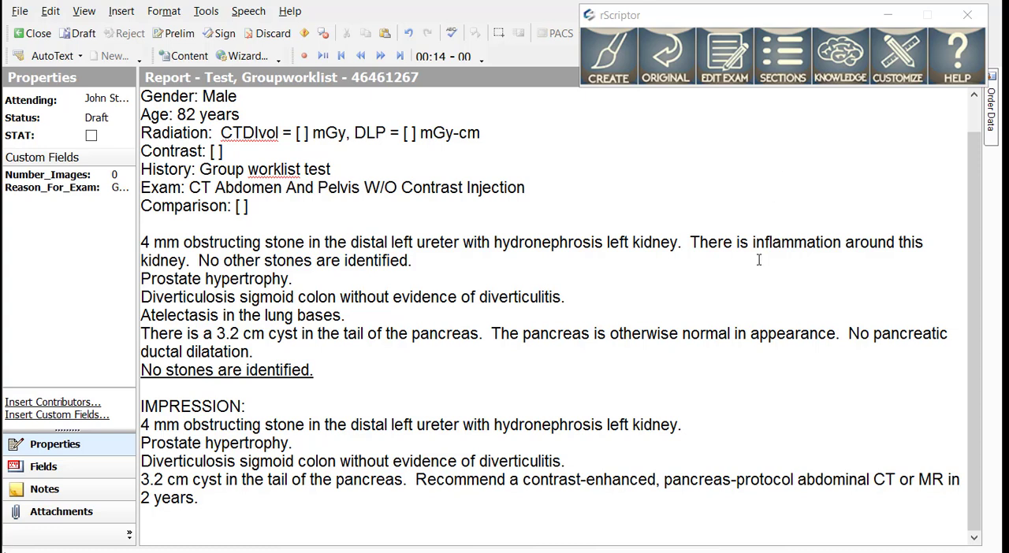
mouse_move(787, 232)
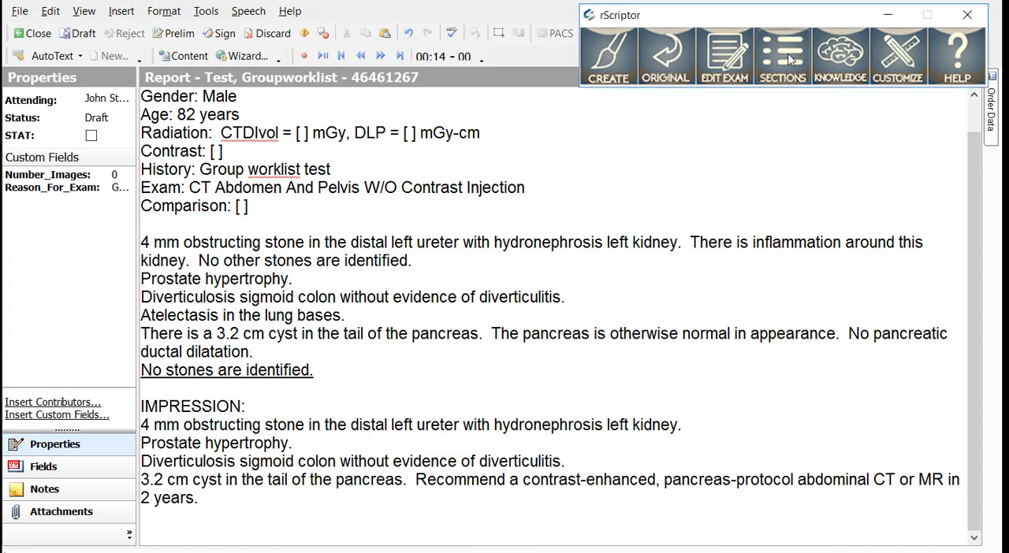
left_click(781, 57)
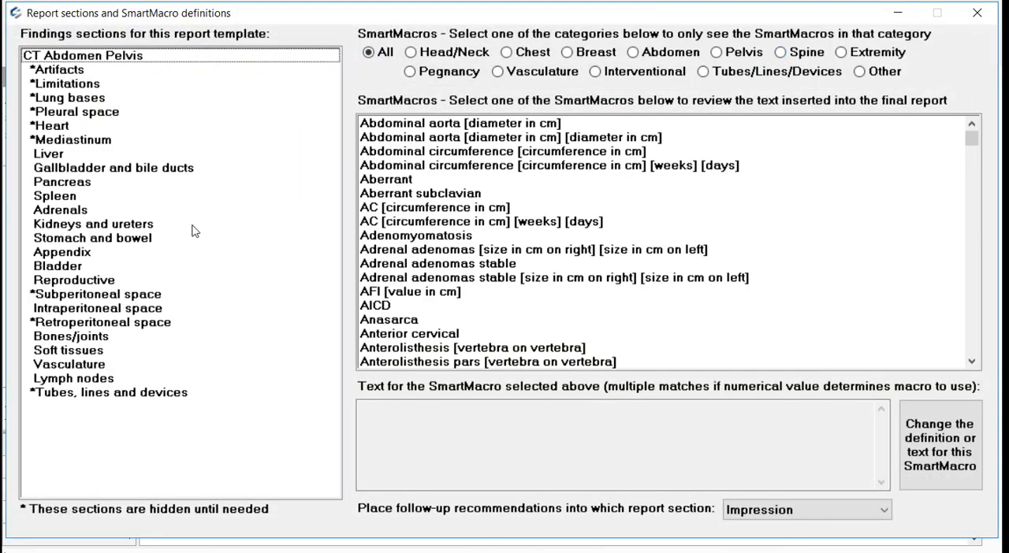
mouse_move(72, 260)
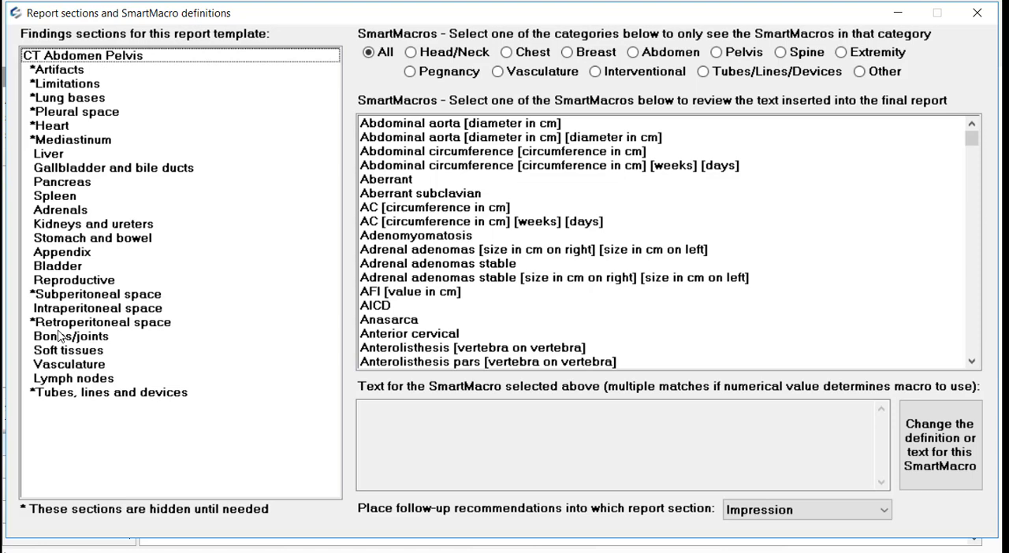
mouse_move(82, 172)
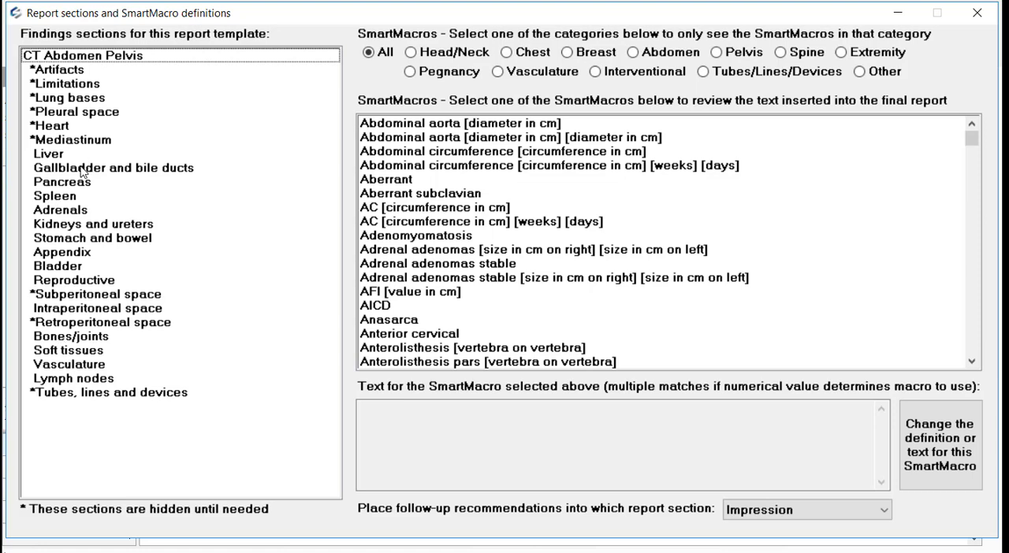
left_click(113, 167)
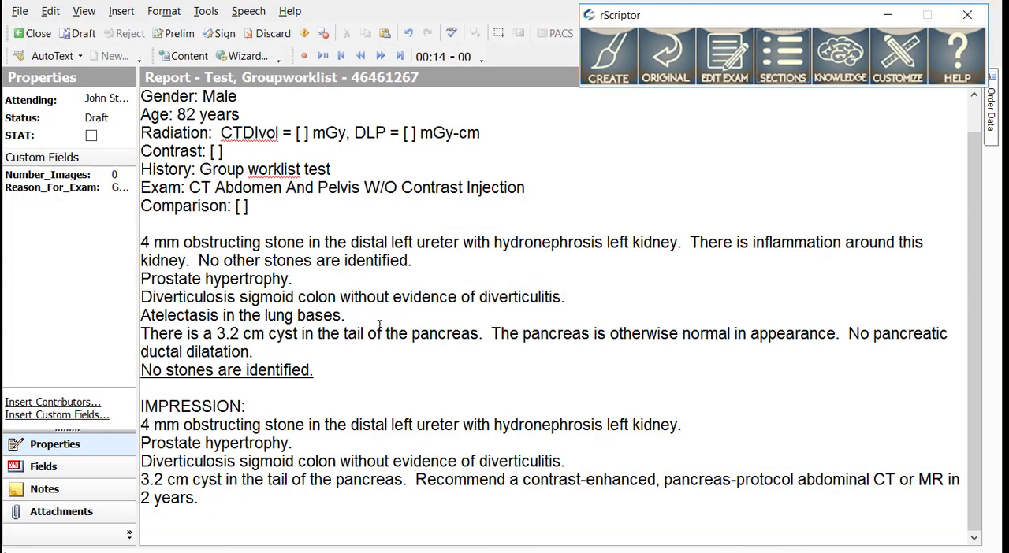
mouse_move(148, 375)
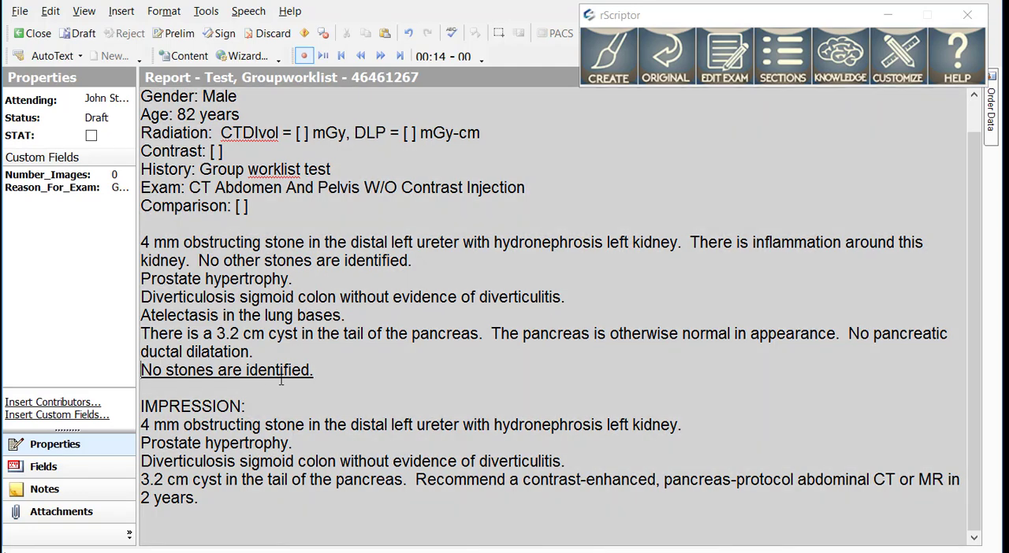
mouse_move(416, 395)
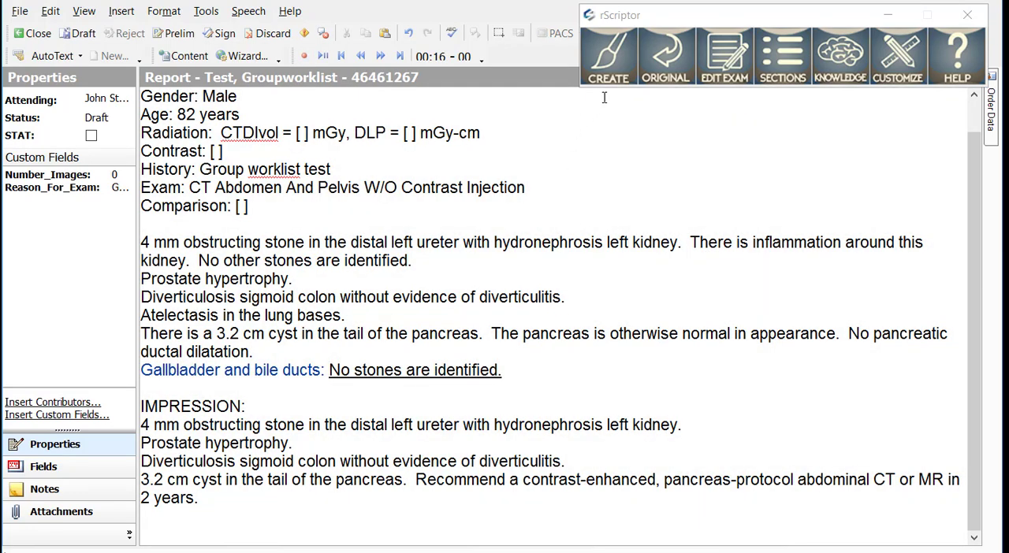
Step: Regenerate the formatted report so the stones sentence files under Gallbladder and bile ducts
key("ctrl+a")
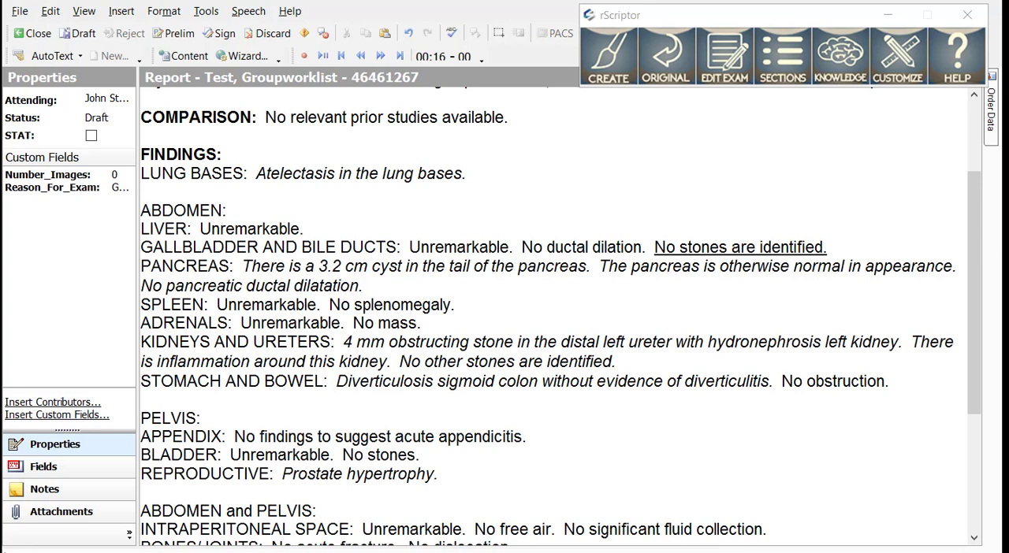
mouse_move(665, 155)
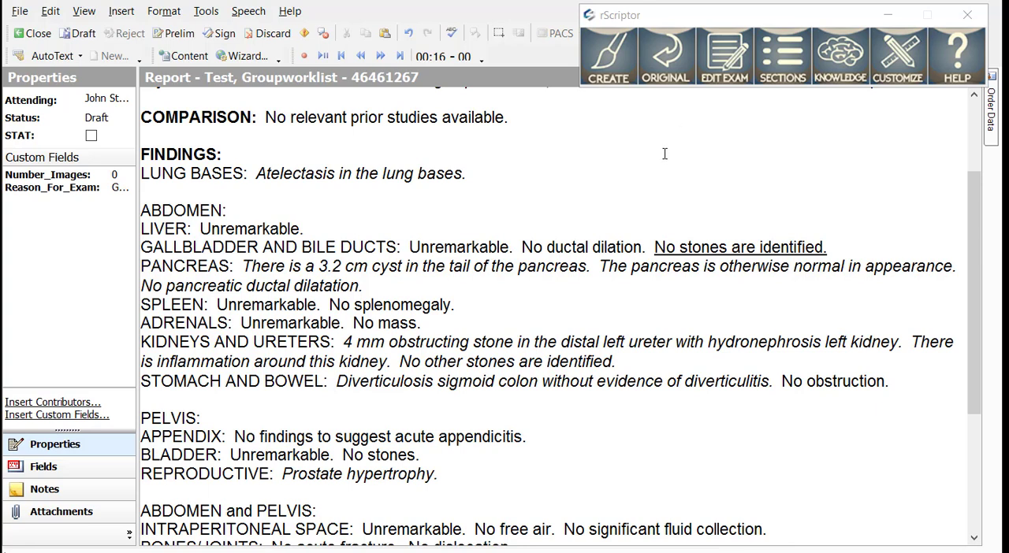
mouse_move(674, 114)
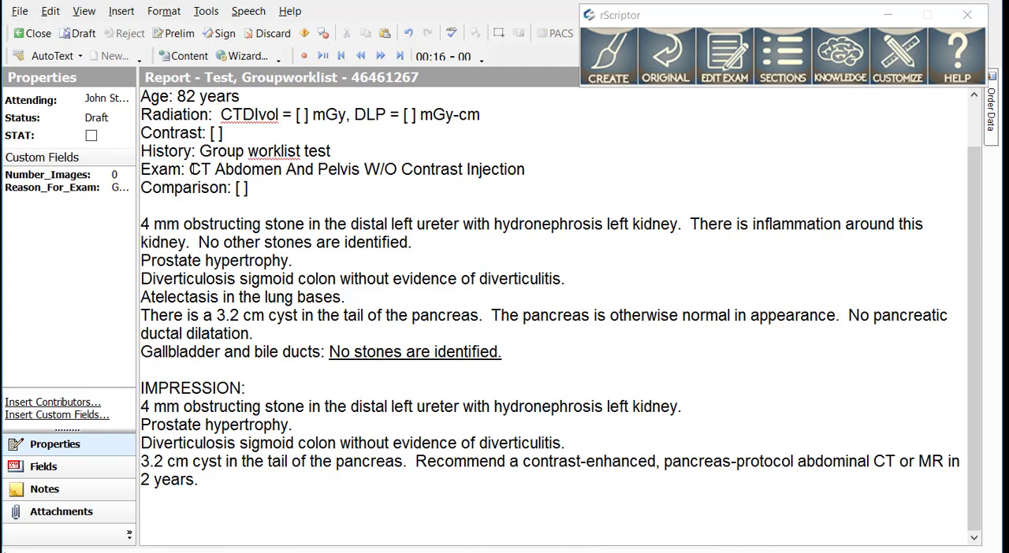
Step: Select the exam name words to replace them with 'abpel'
double_click(286, 169)
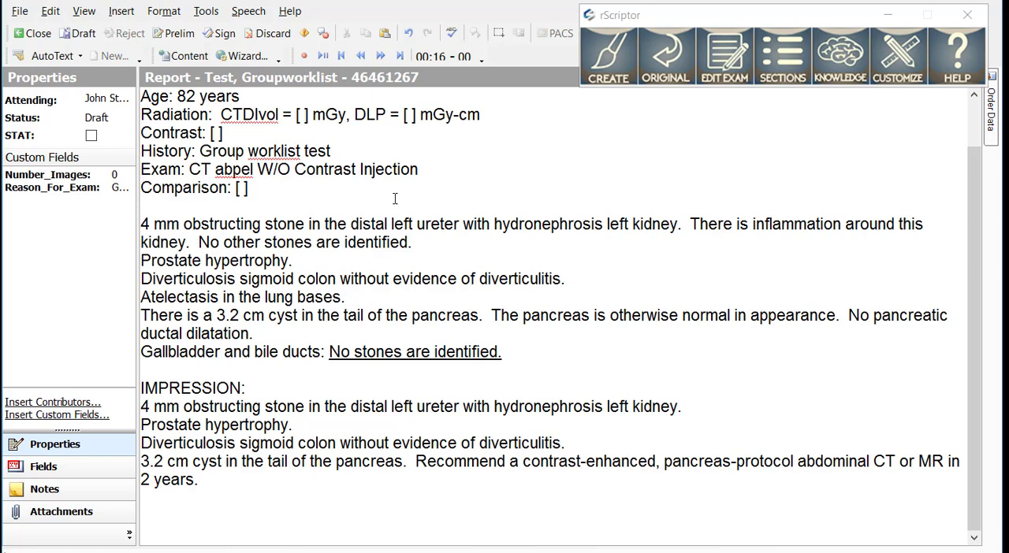
mouse_move(584, 199)
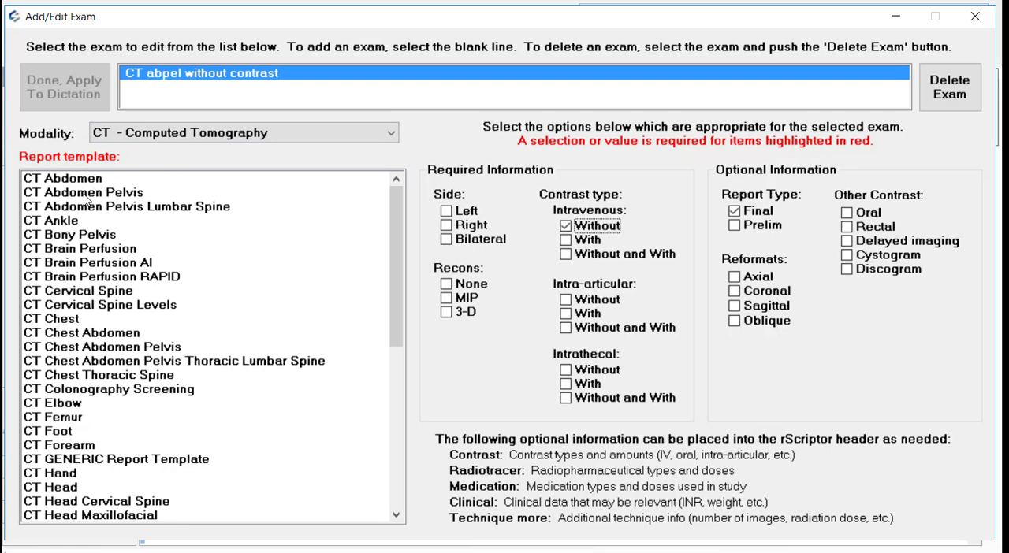
Step: Choose the CT Abdomen Pelvis template, apply it to the dictation, and always map CT abpel to it
left_click(82, 192)
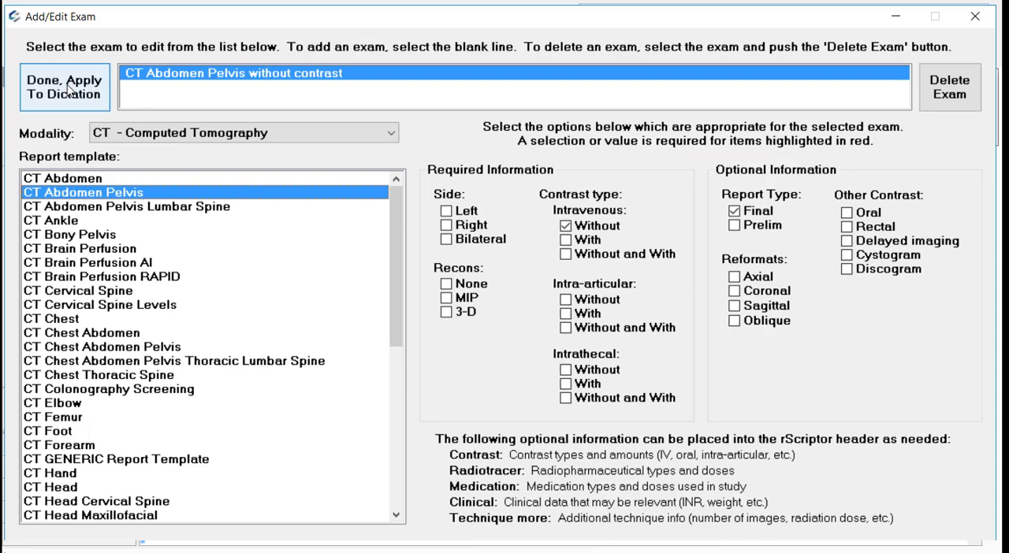
left_click(63, 87)
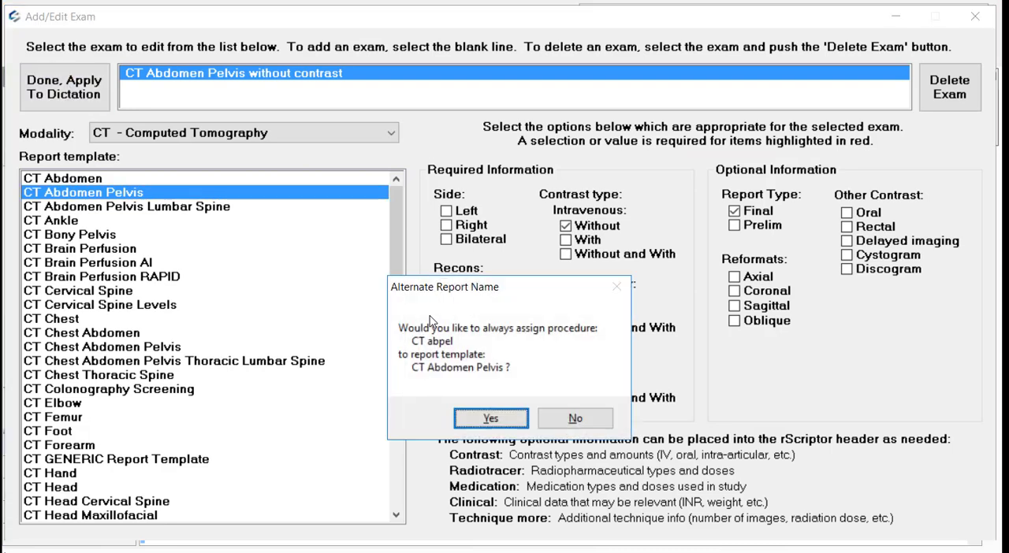
mouse_move(423, 349)
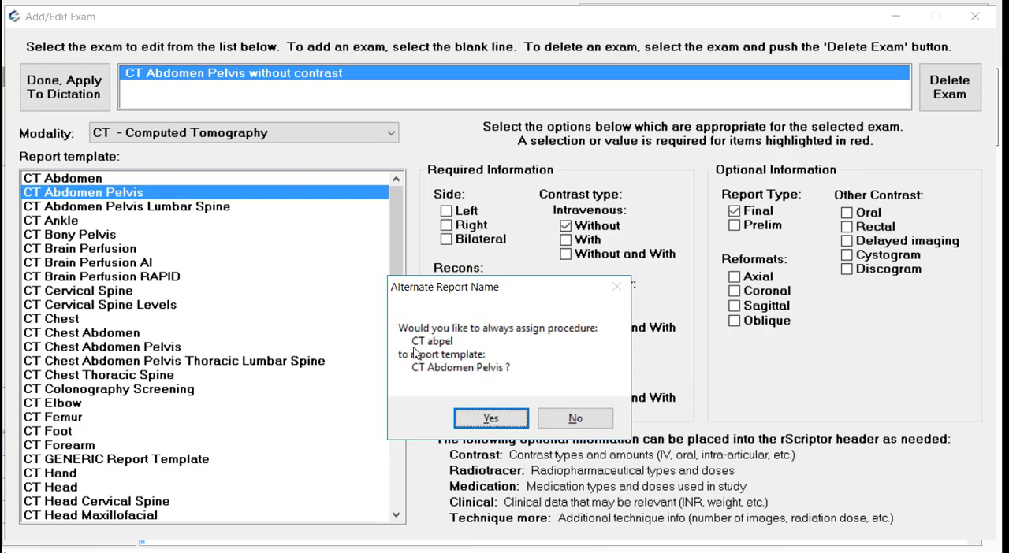
mouse_move(454, 352)
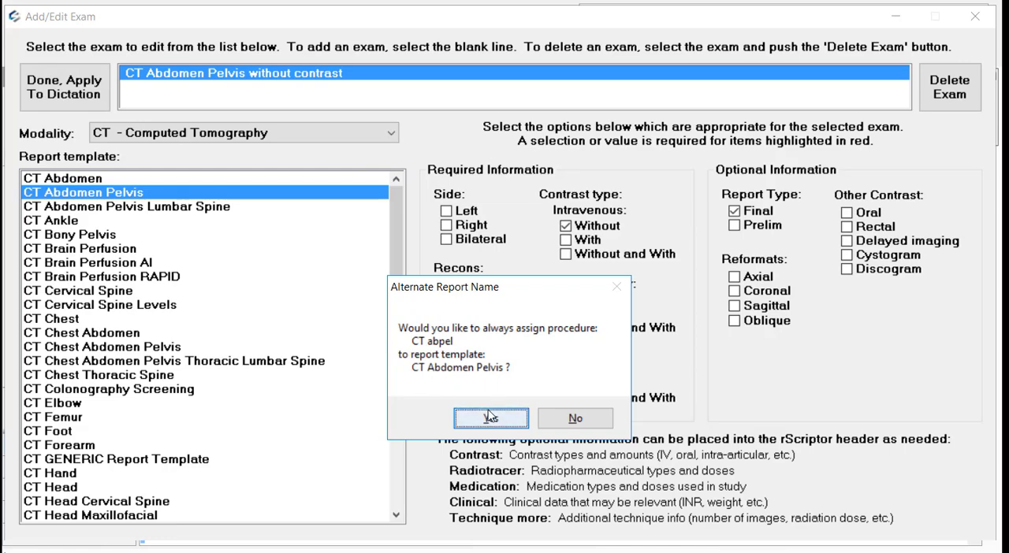
left_click(492, 418)
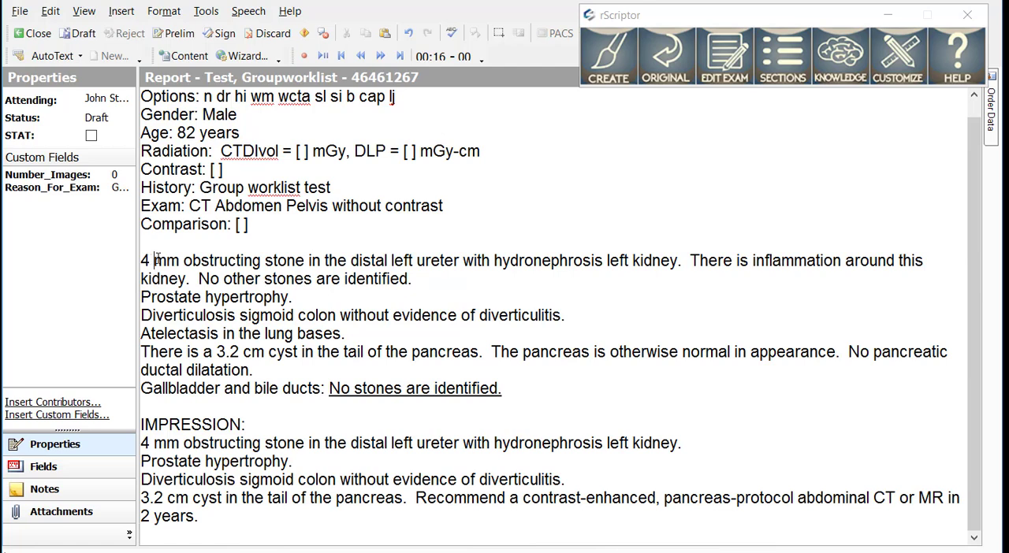
Step: Select words in the ureteral stone sentence of the dictated report
left_click_drag(154, 260, 346, 260)
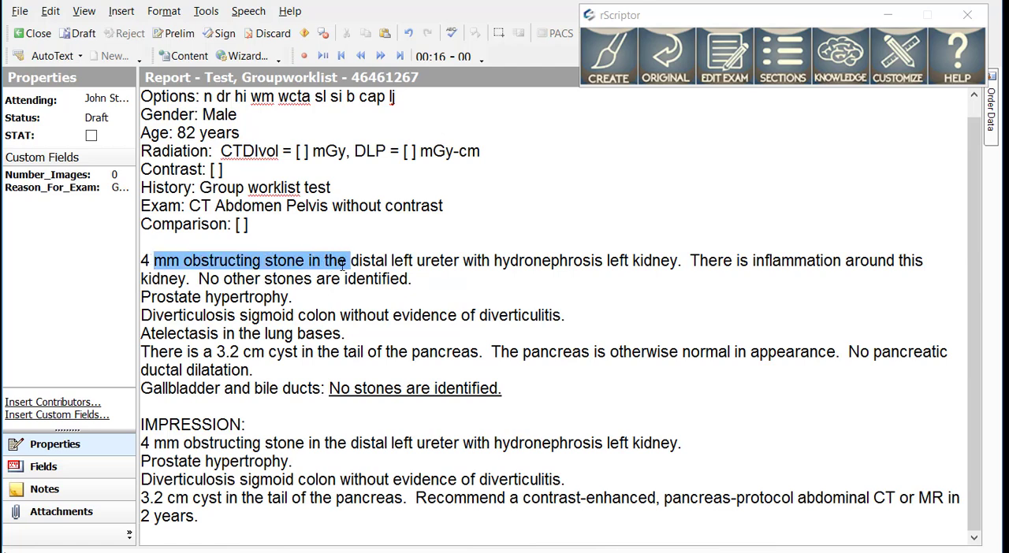